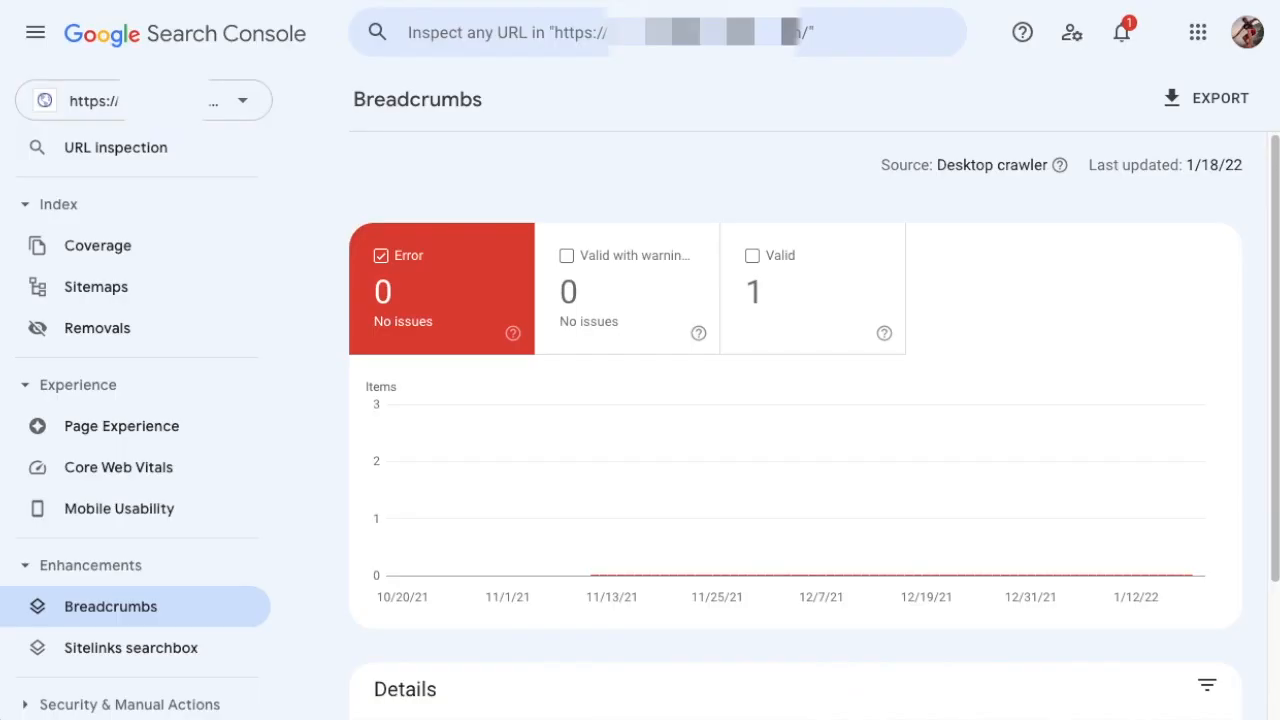
mouse_move(570, 172)
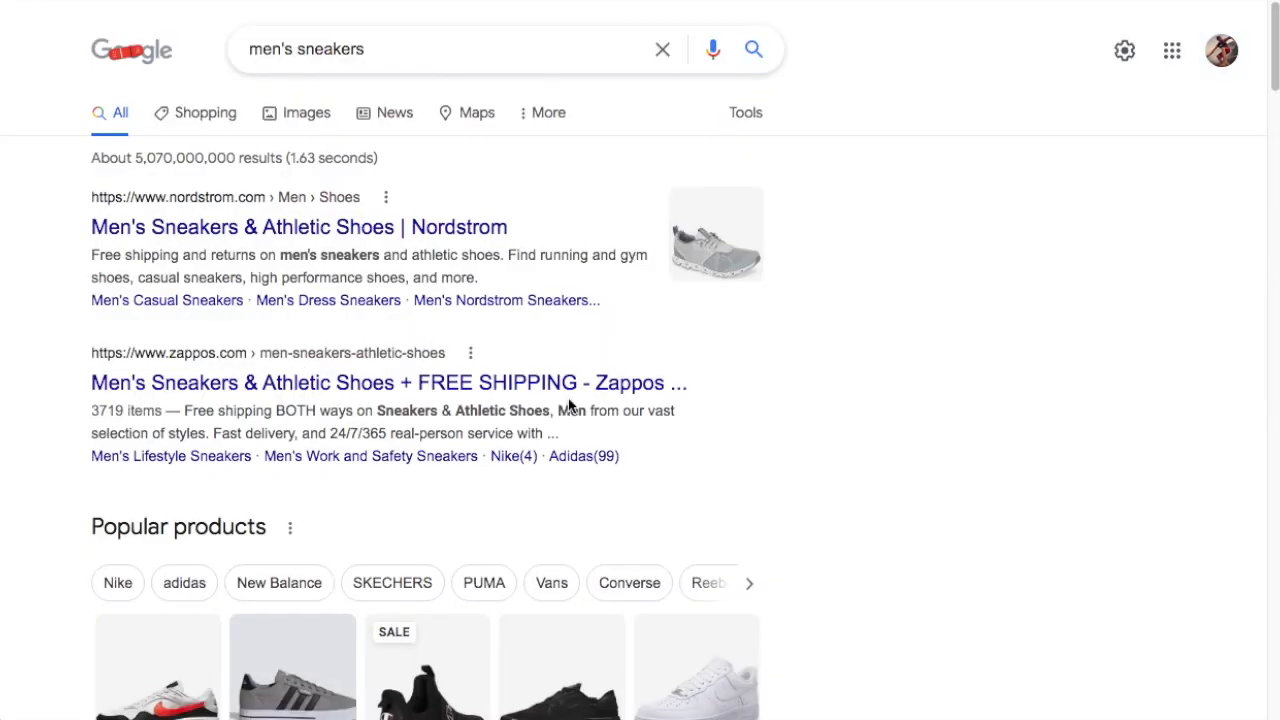
scroll(down, 3)
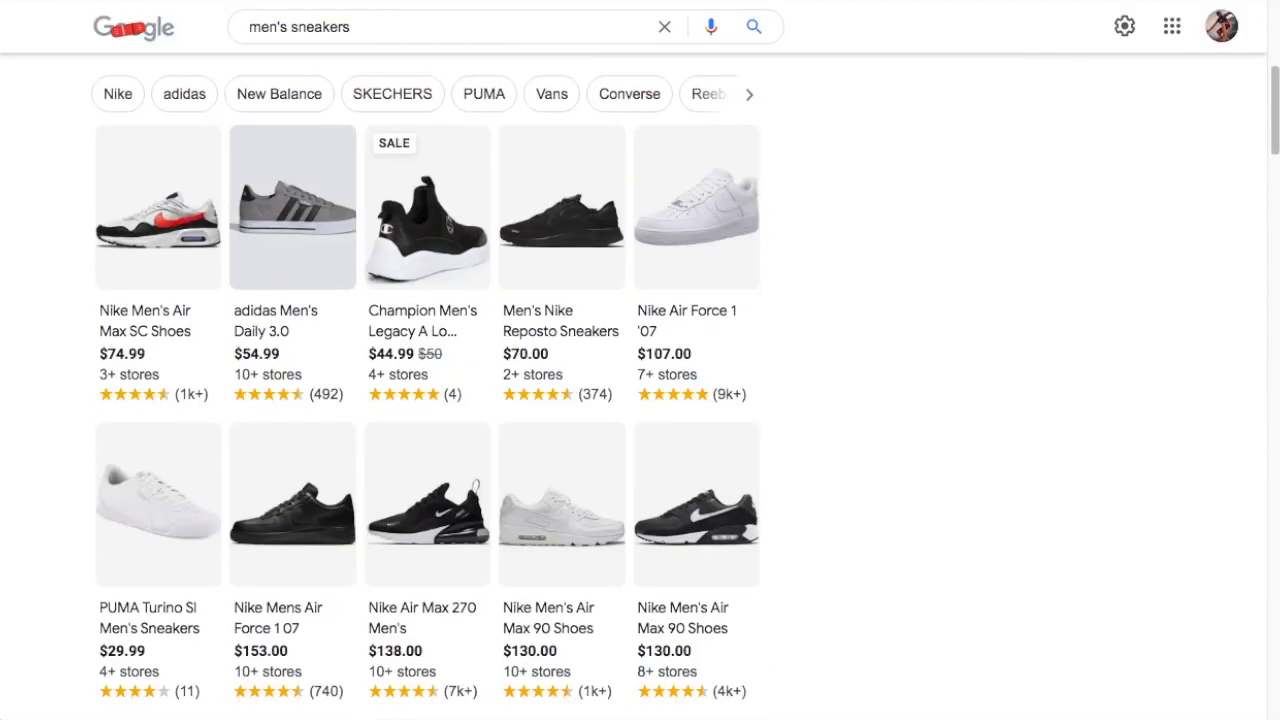
mouse_move(760, 378)
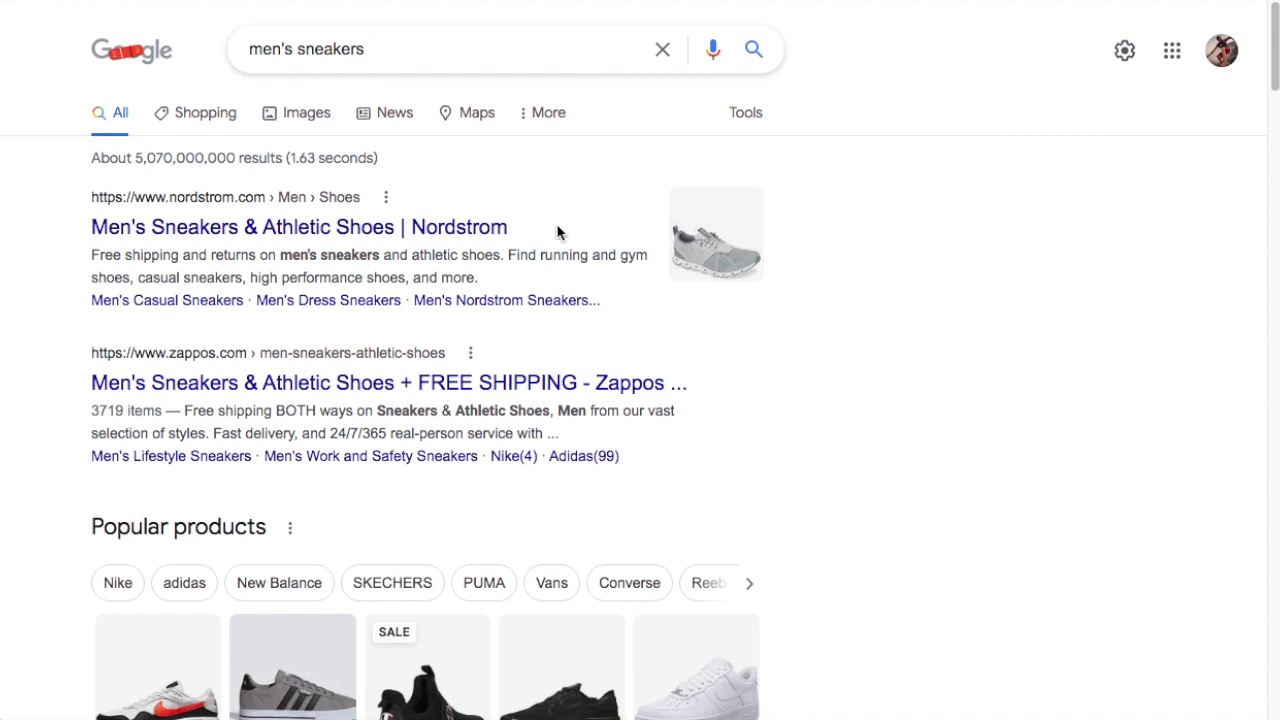
mouse_move(544, 414)
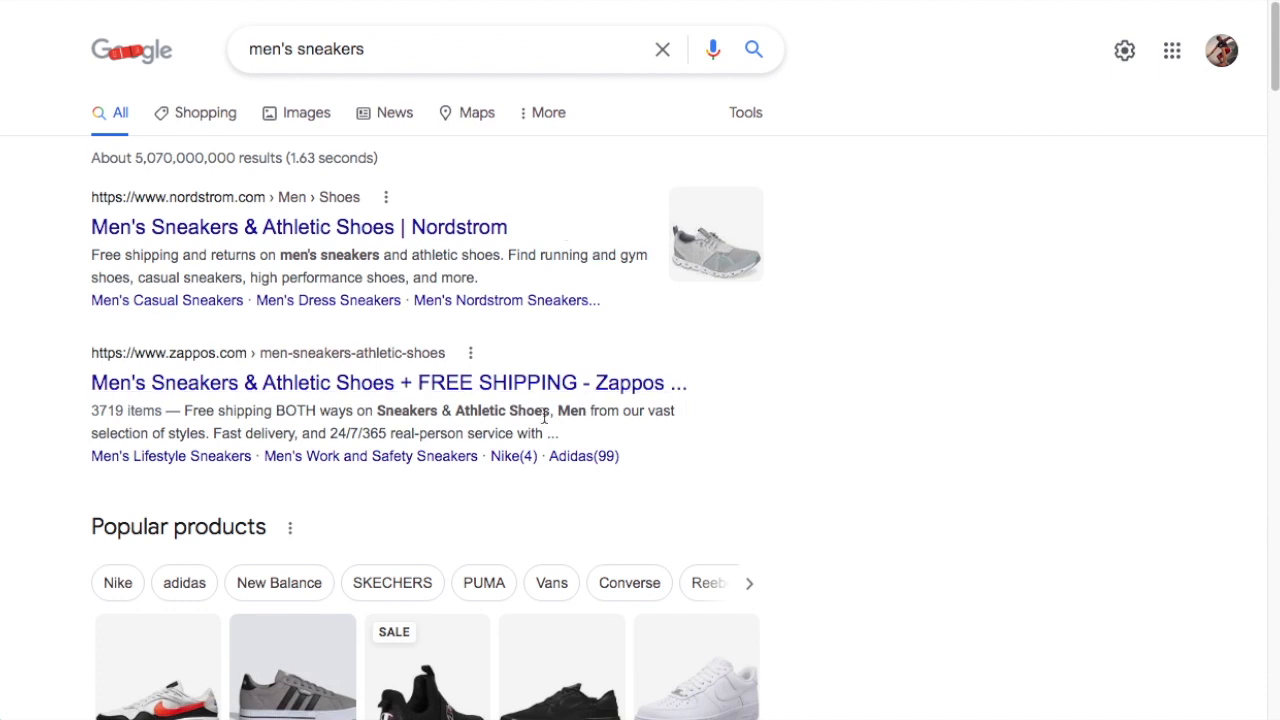
mouse_move(388, 382)
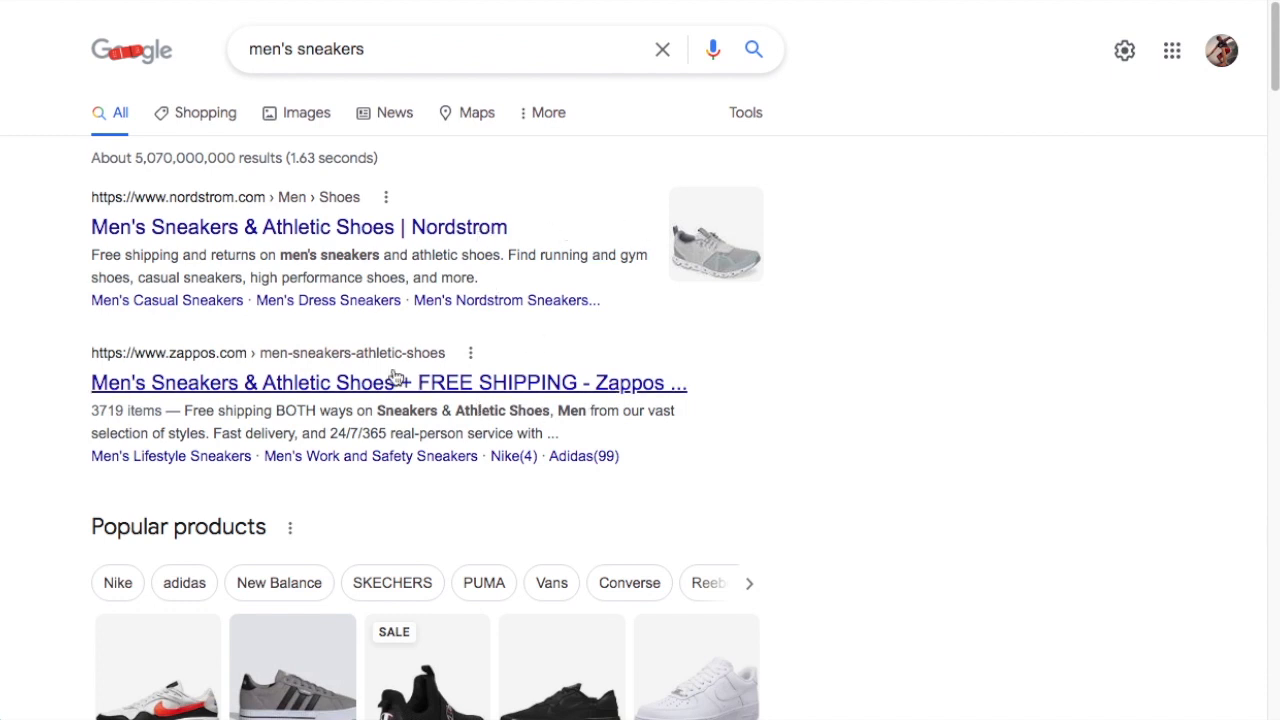
mouse_move(388, 382)
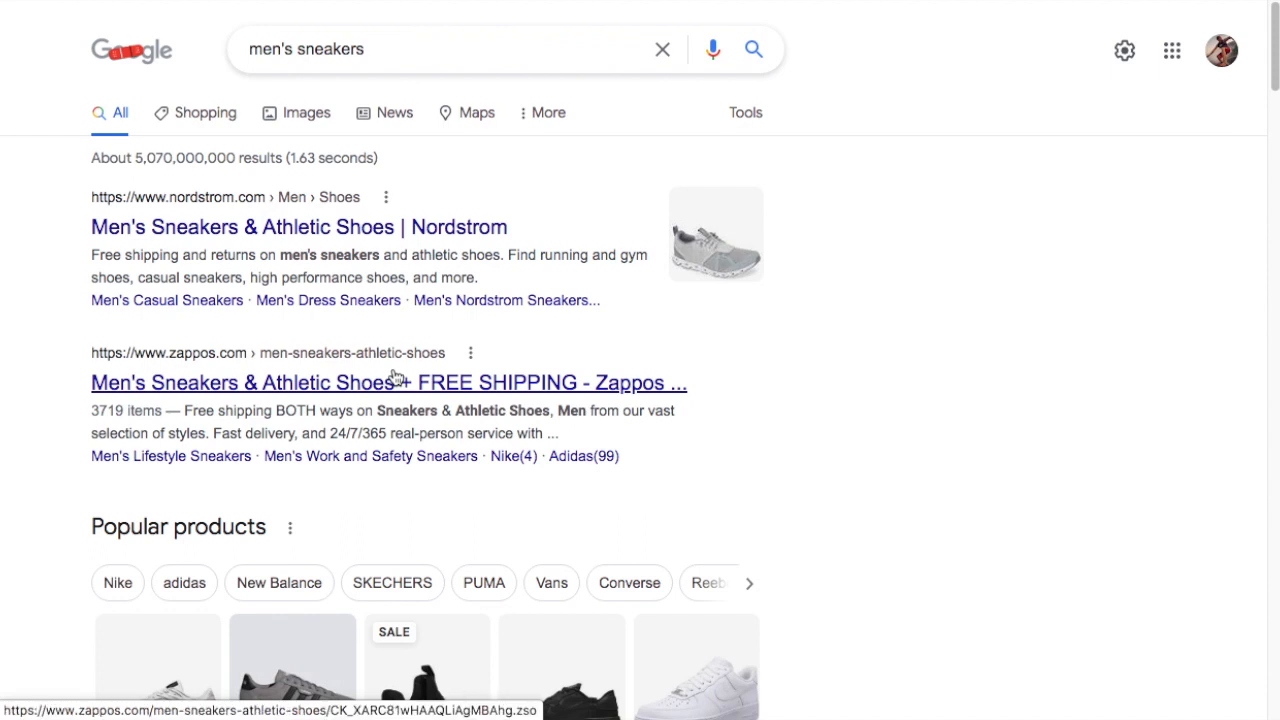
mouse_move(538, 190)
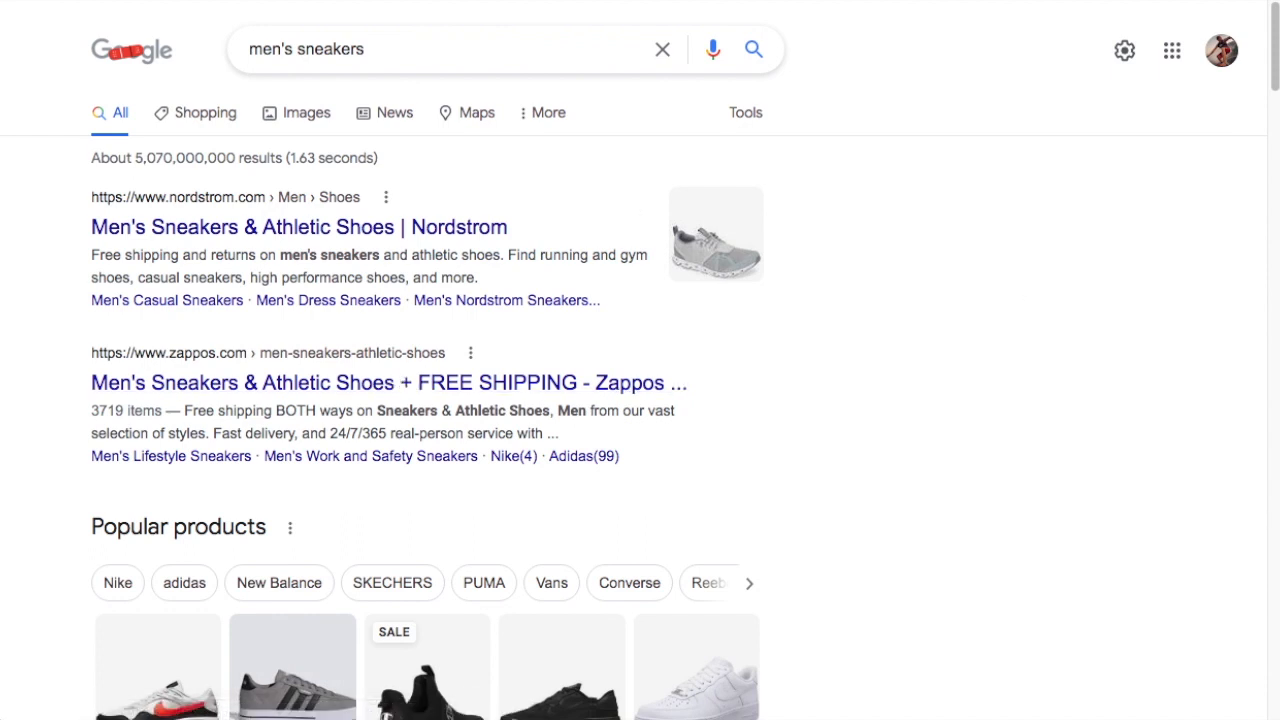
scroll(down, 3)
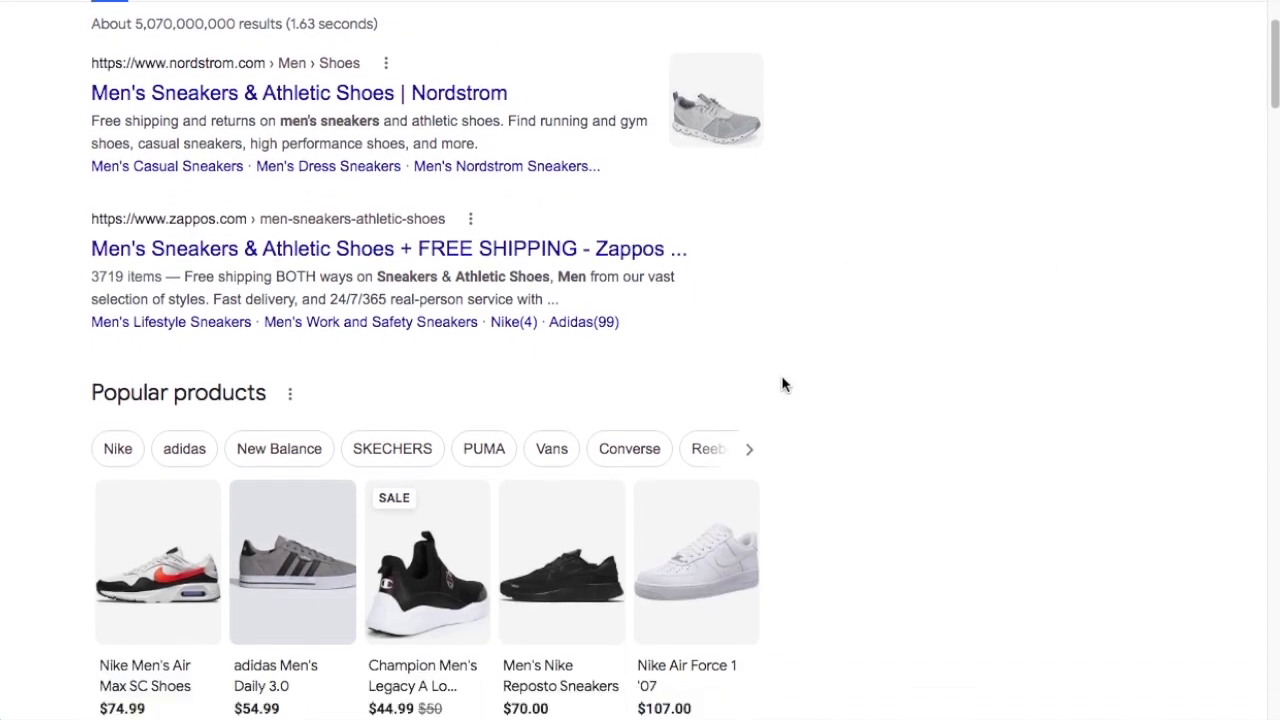
scroll(down, 3)
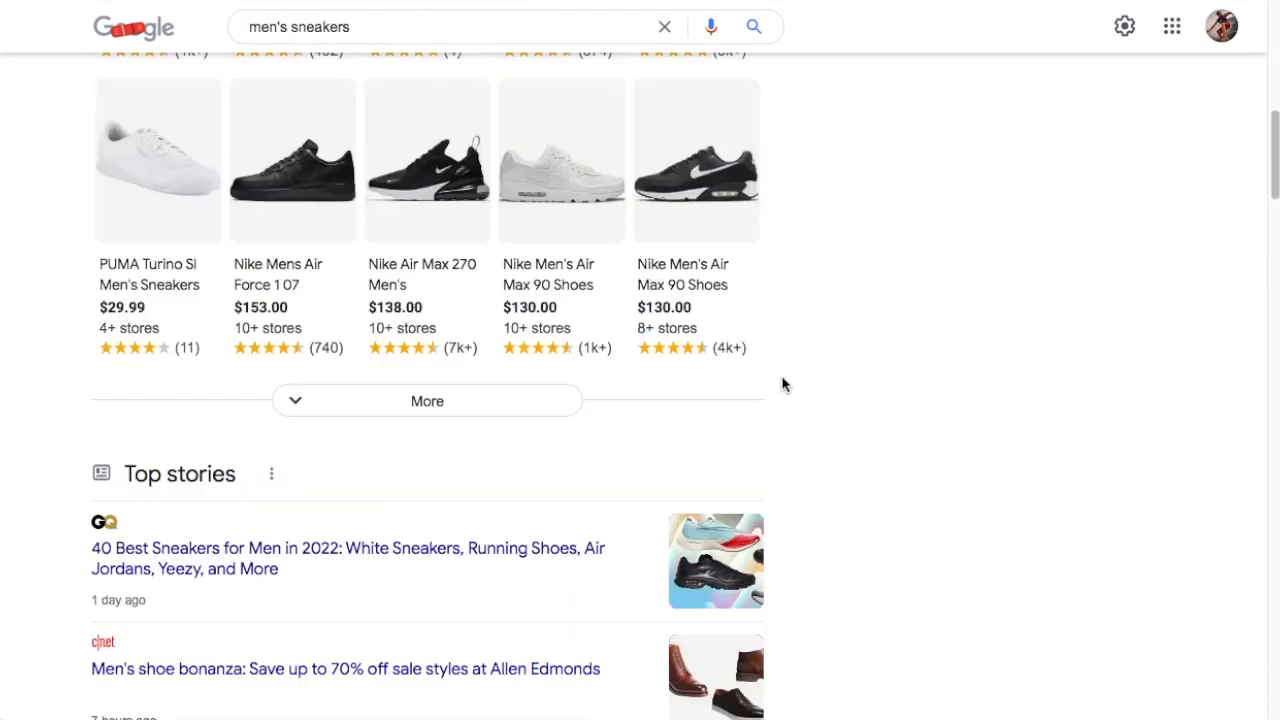
scroll(down, 3)
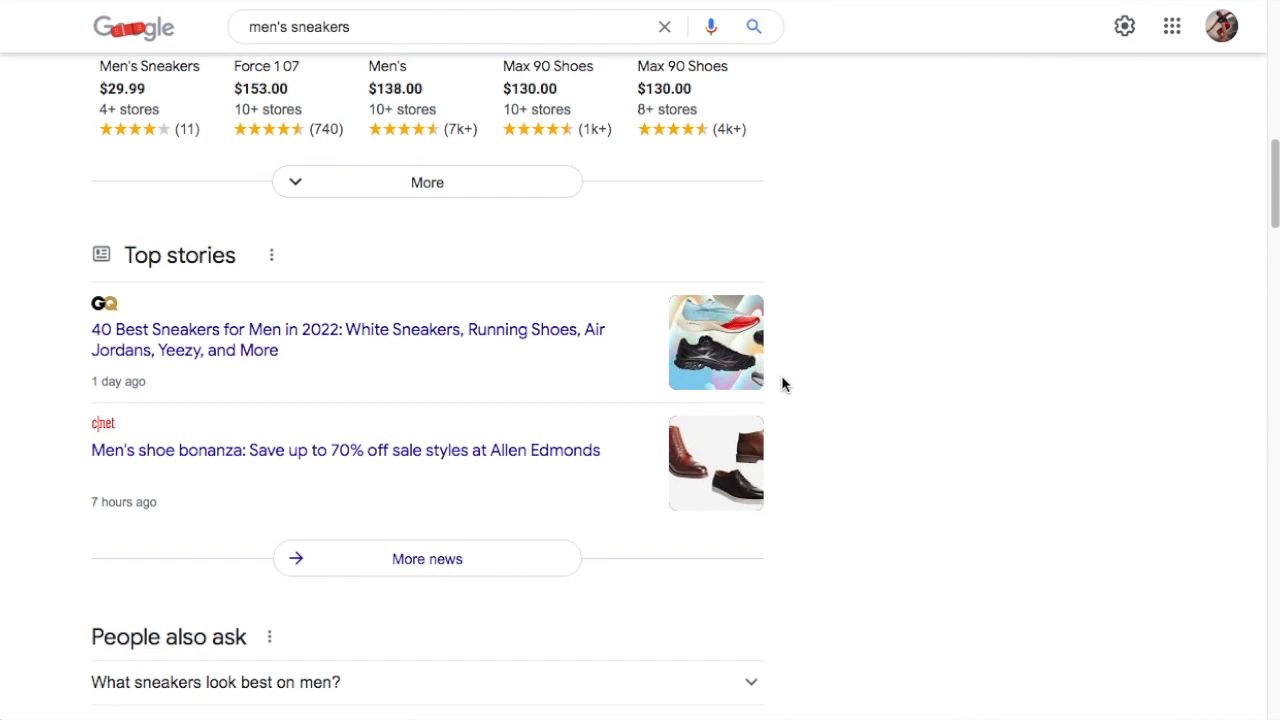
scroll(down, 3)
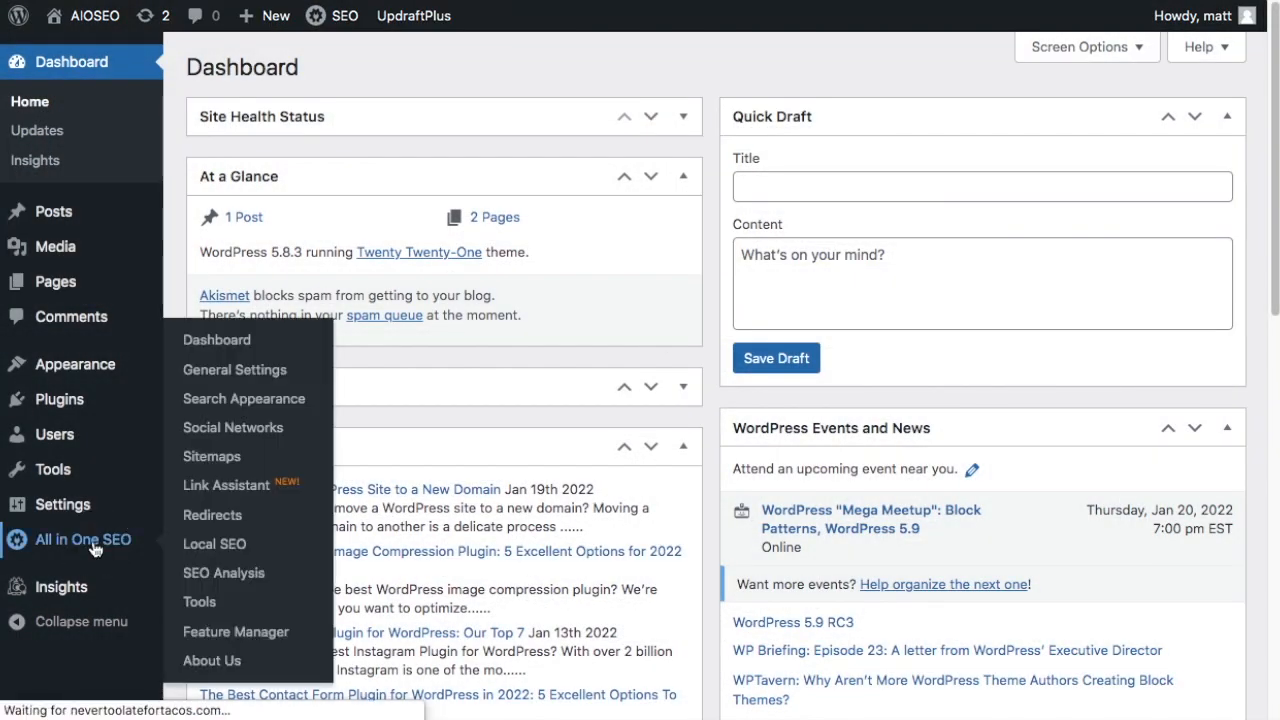
View the All in One SEO dashboard (score 79/100), then switch to the store site's dashboard
click(216, 340)
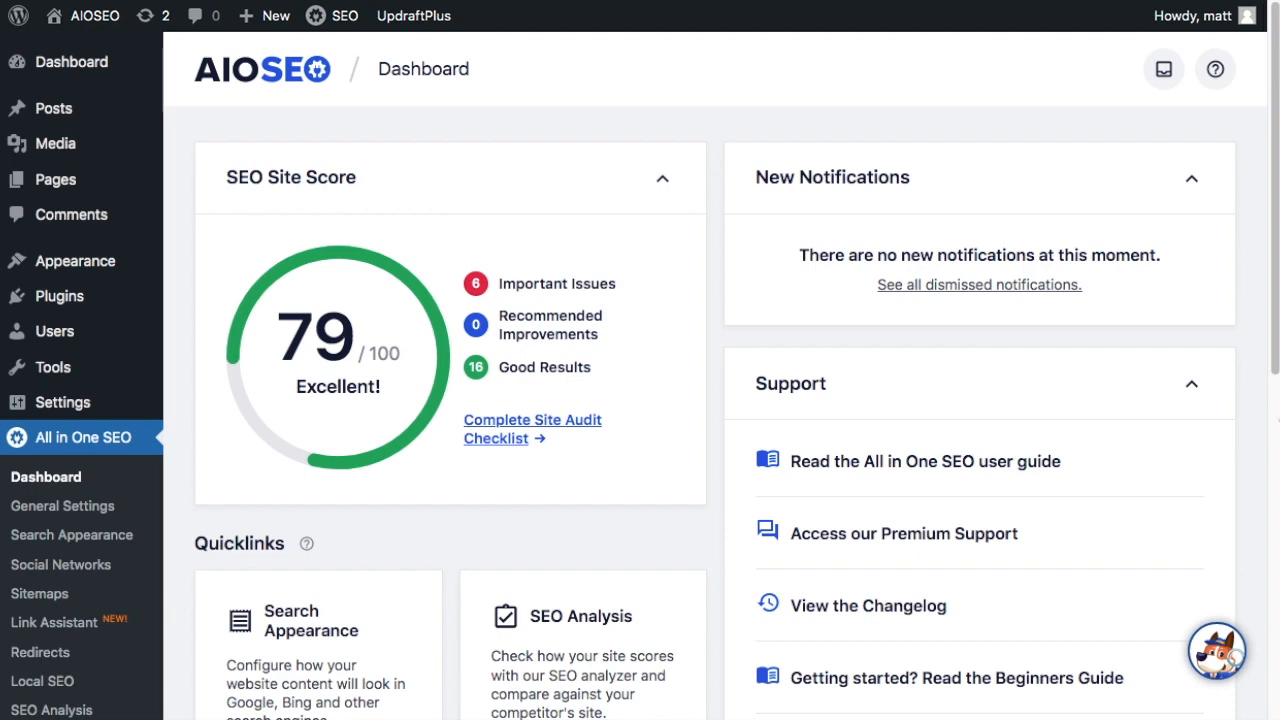
click(72, 60)
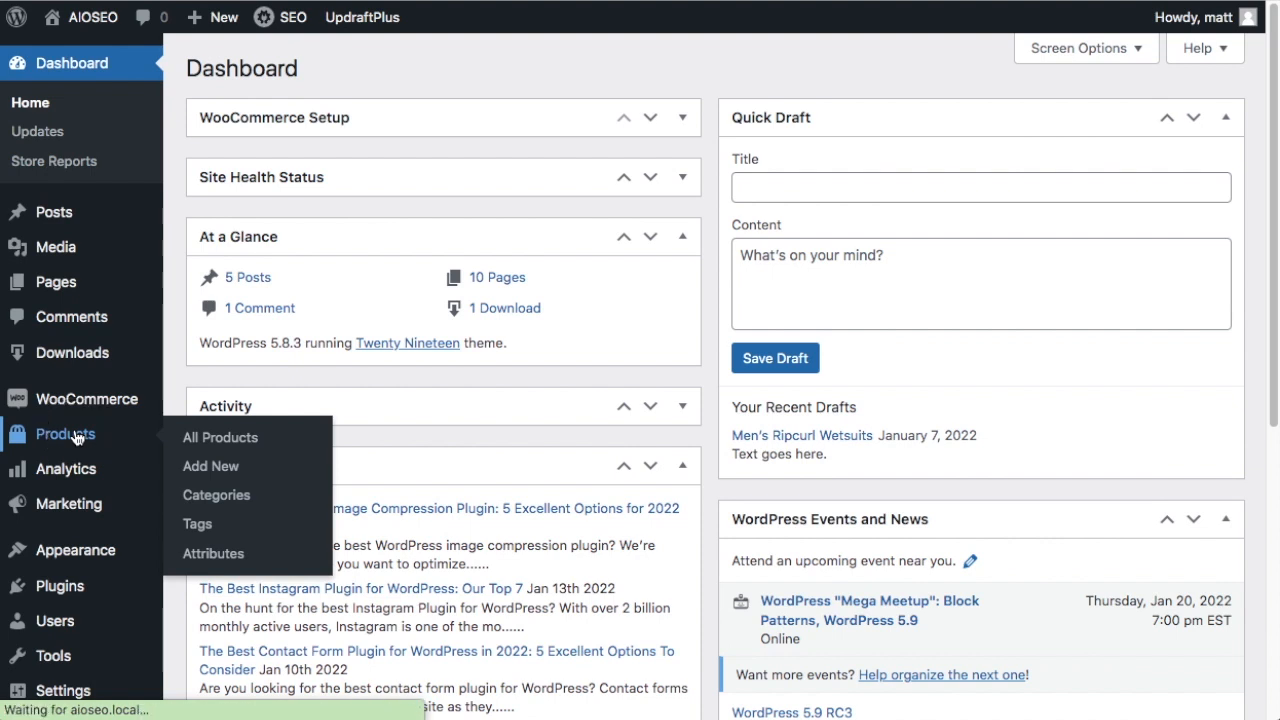
Show the WooCommerce products list containing Red and Black Basketball Shoes at $59.99
click(220, 436)
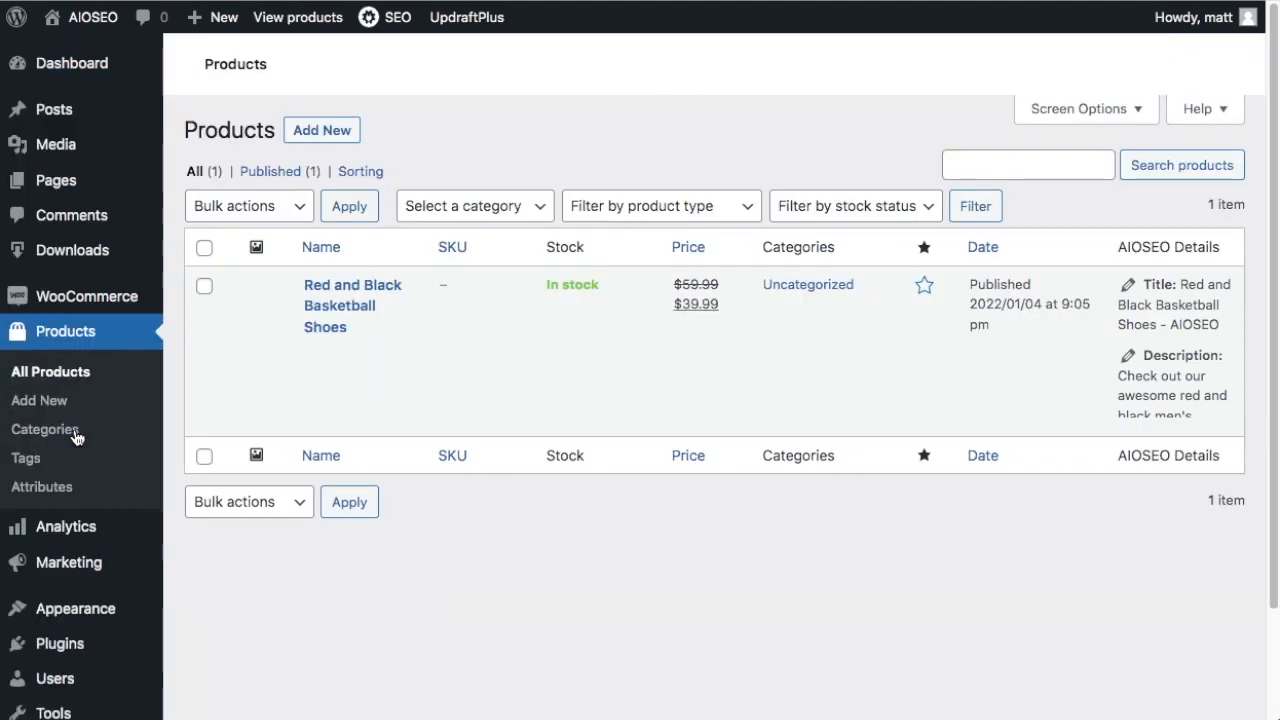
mouse_move(336, 294)
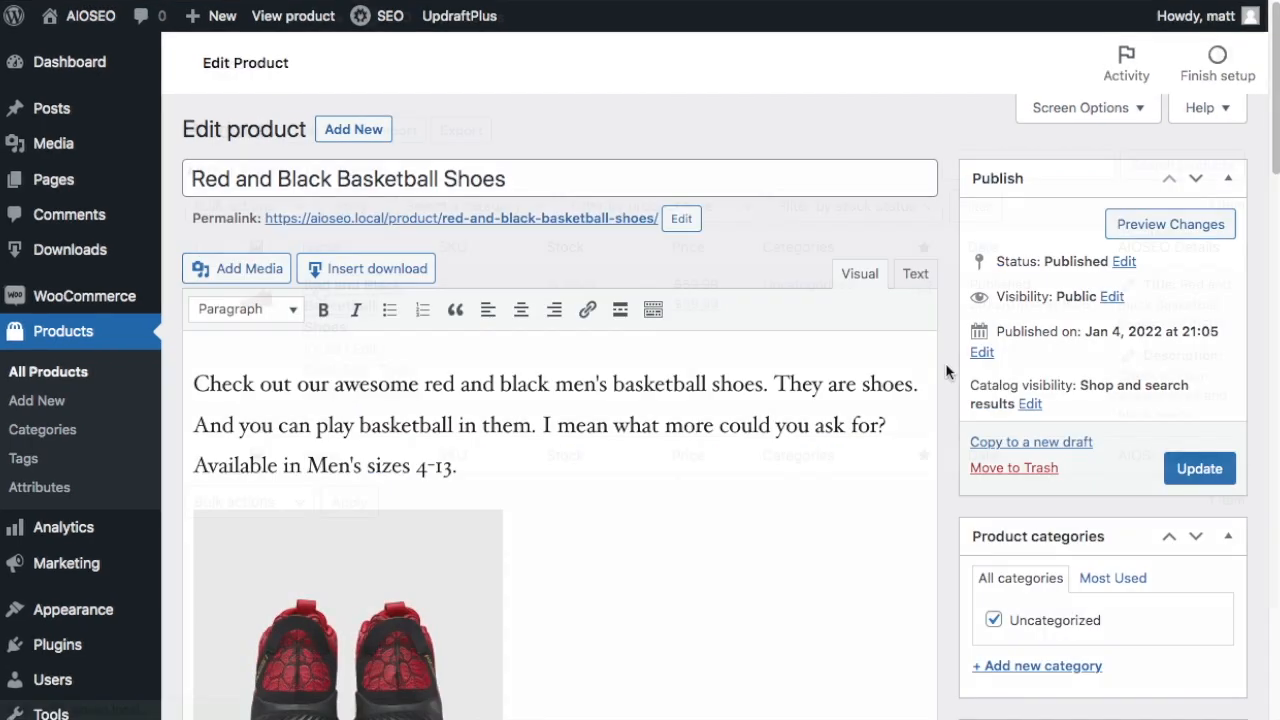
Enter Puma as the Brand in the product's AIOSEO Schema settings
scroll(down, 3)
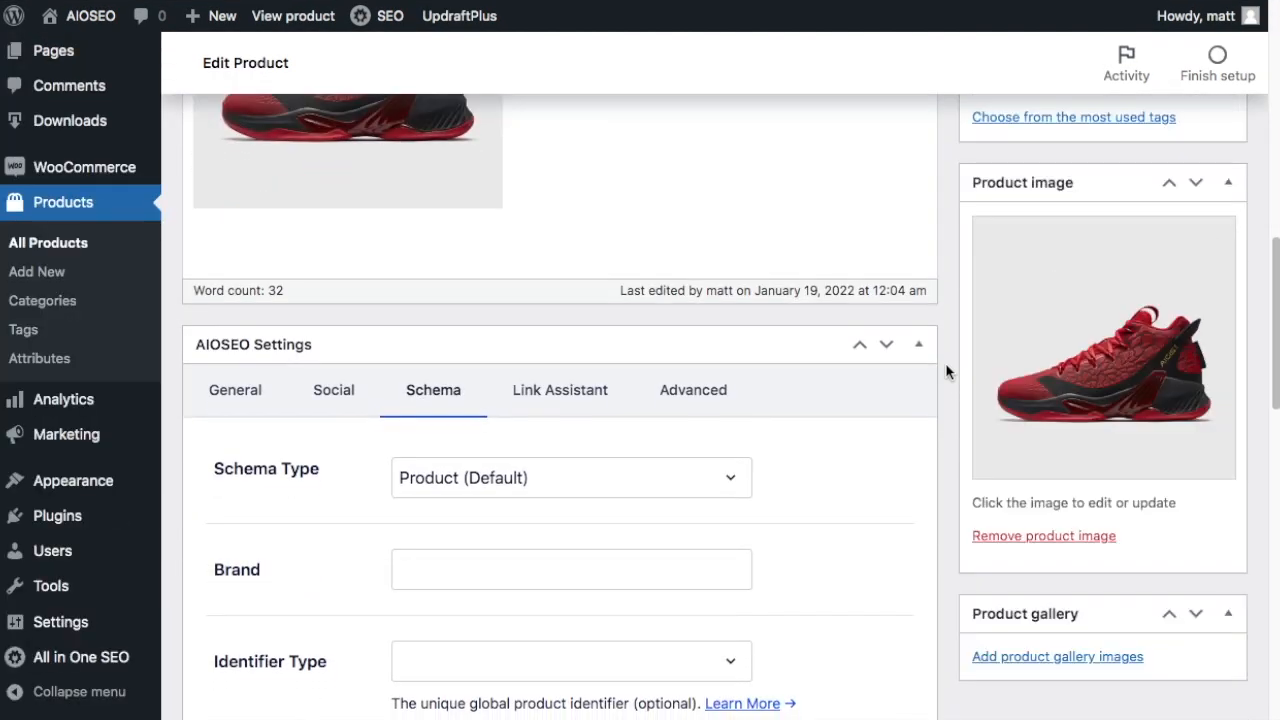
scroll(down, 3)
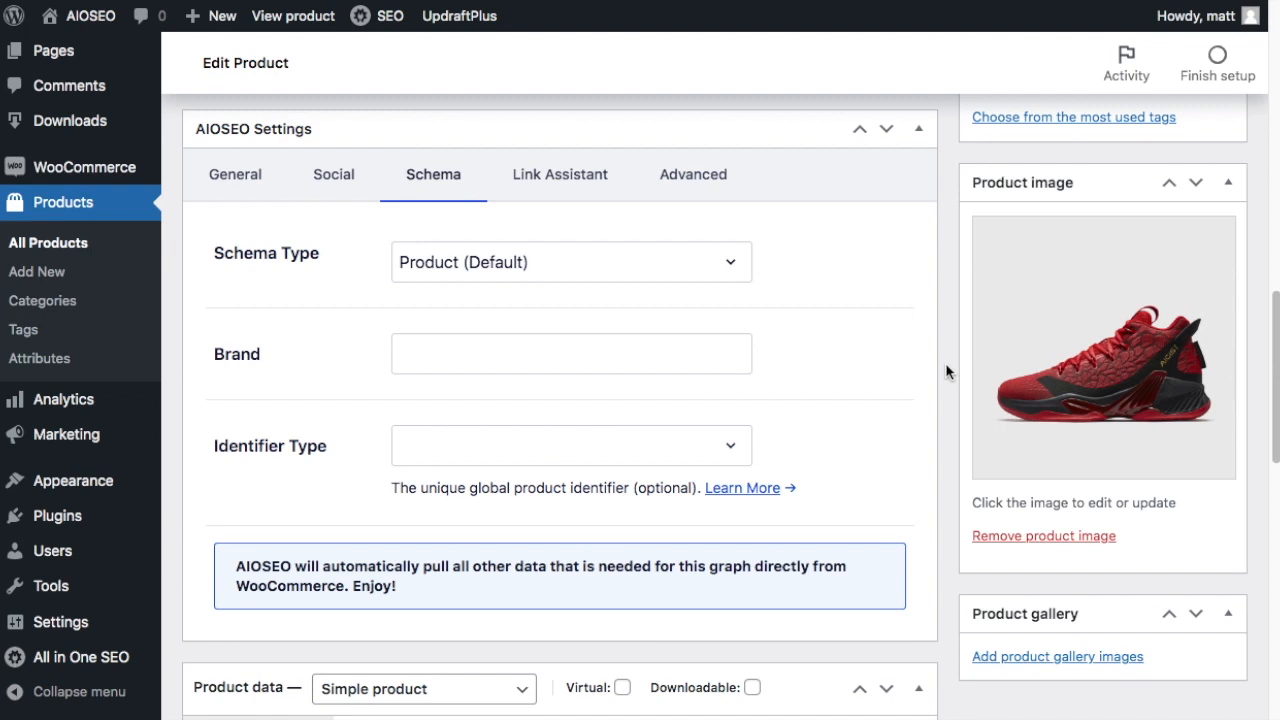
mouse_move(936, 372)
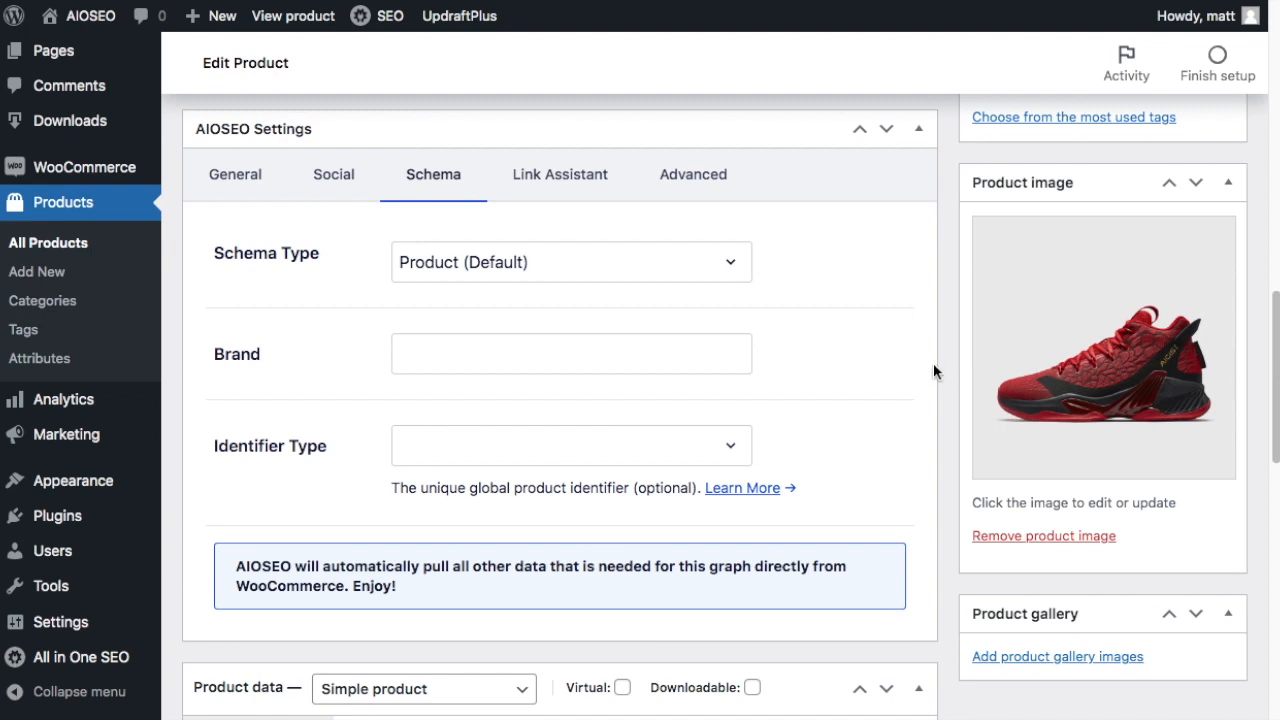
click(572, 352)
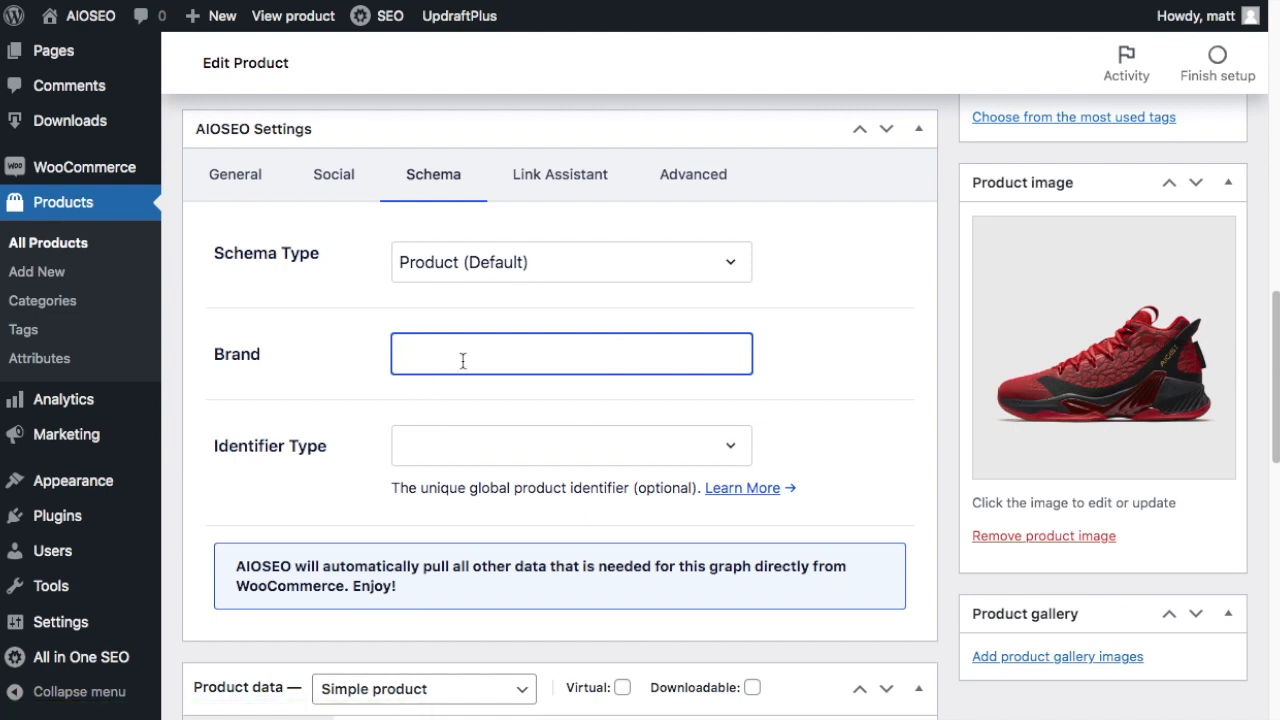
text(Puma)
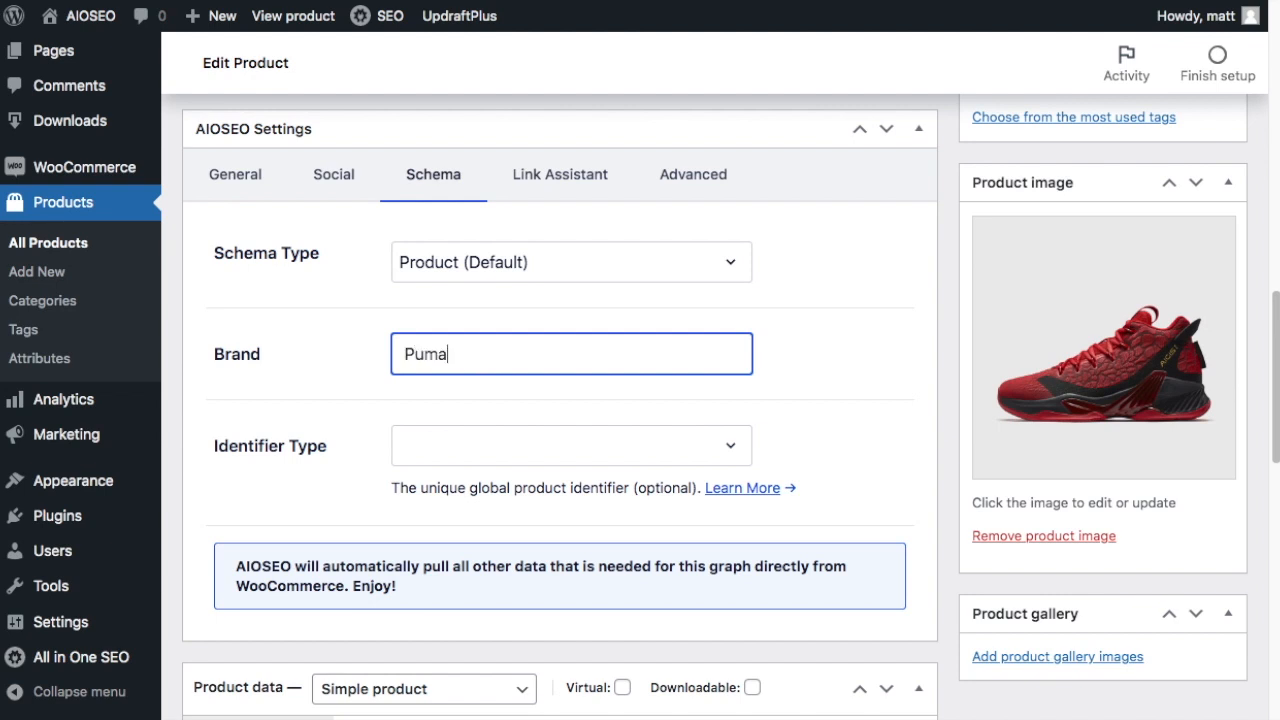
Choose ISBN as the schema Identifier Type and begin the identifier value with 1
scroll(down, 3)
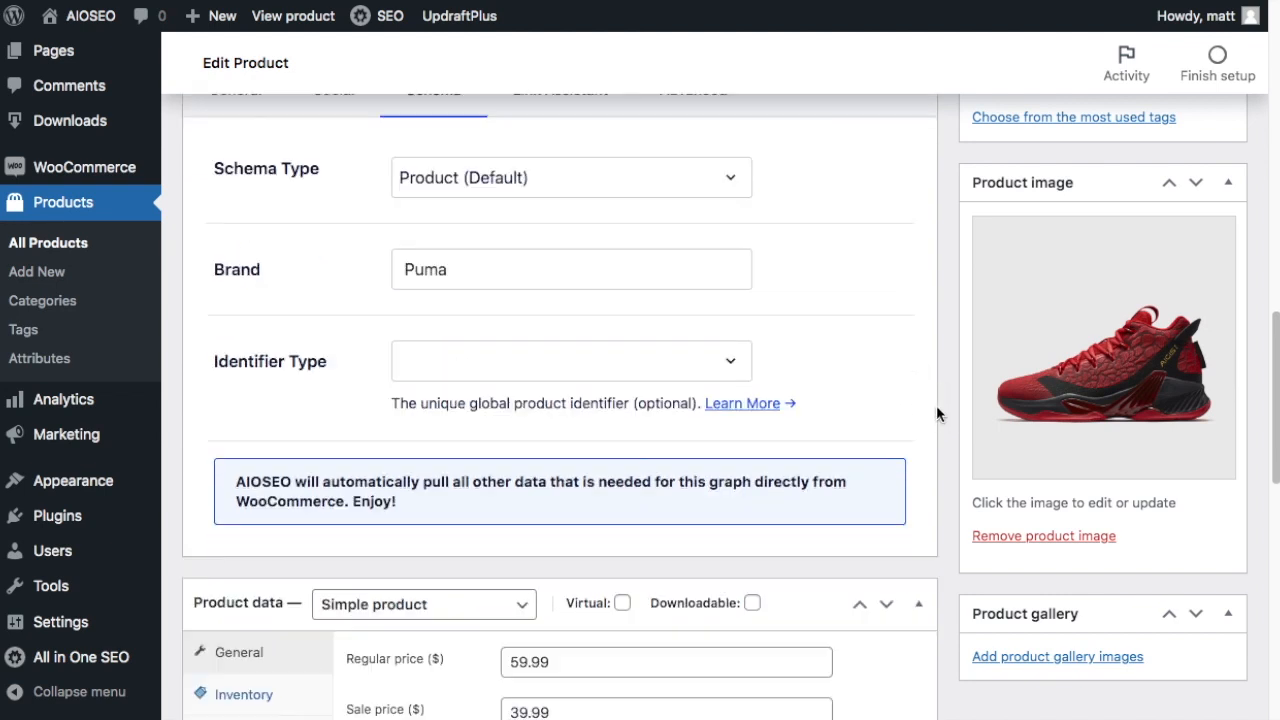
scroll(down, 3)
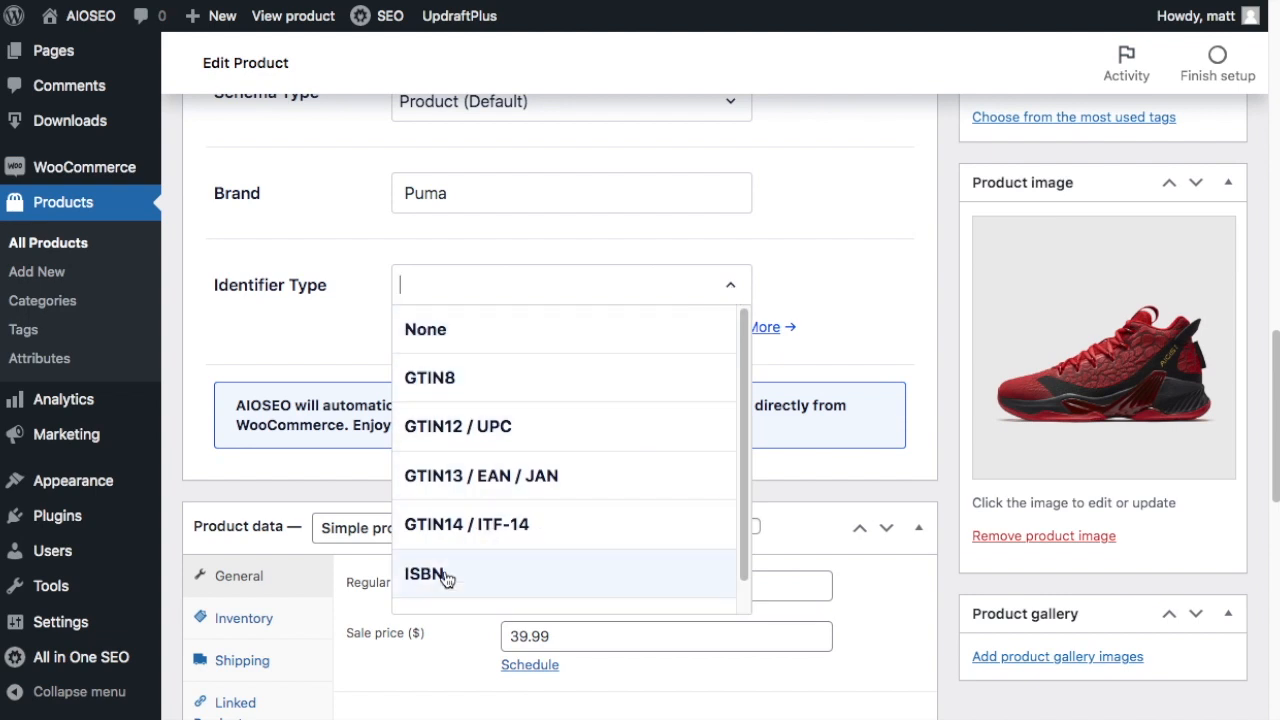
click(424, 574)
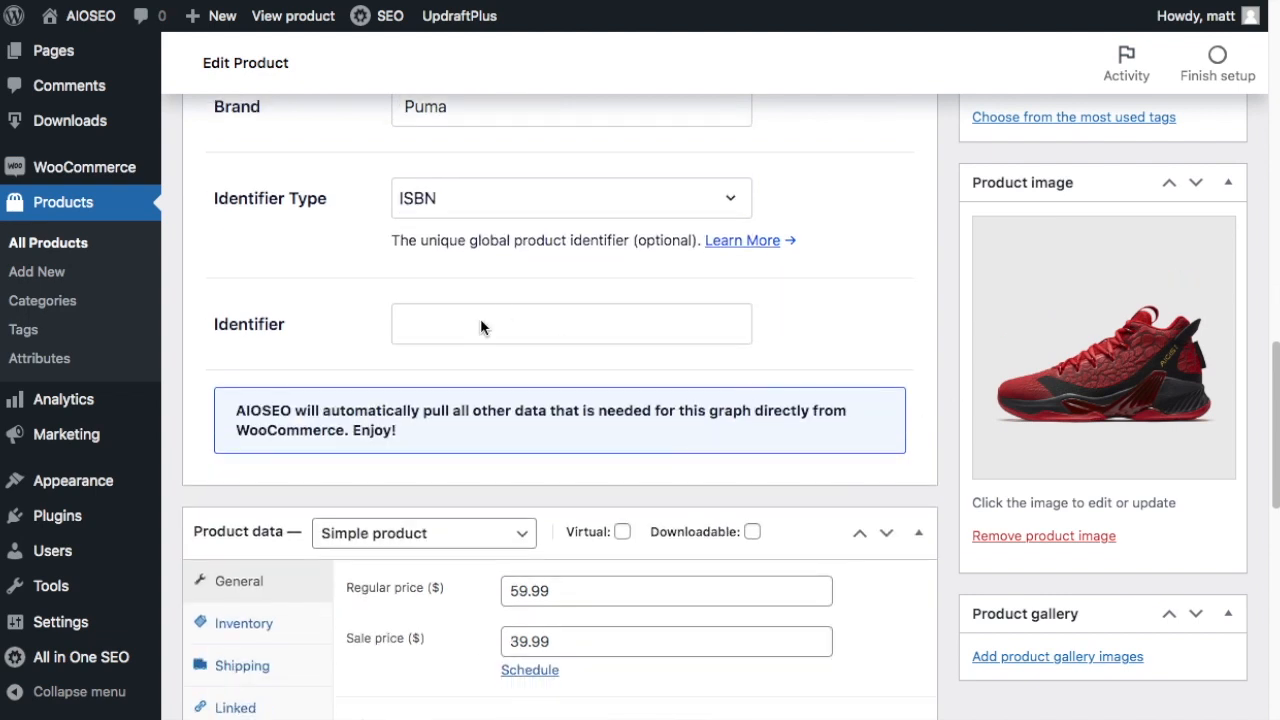
text(1)
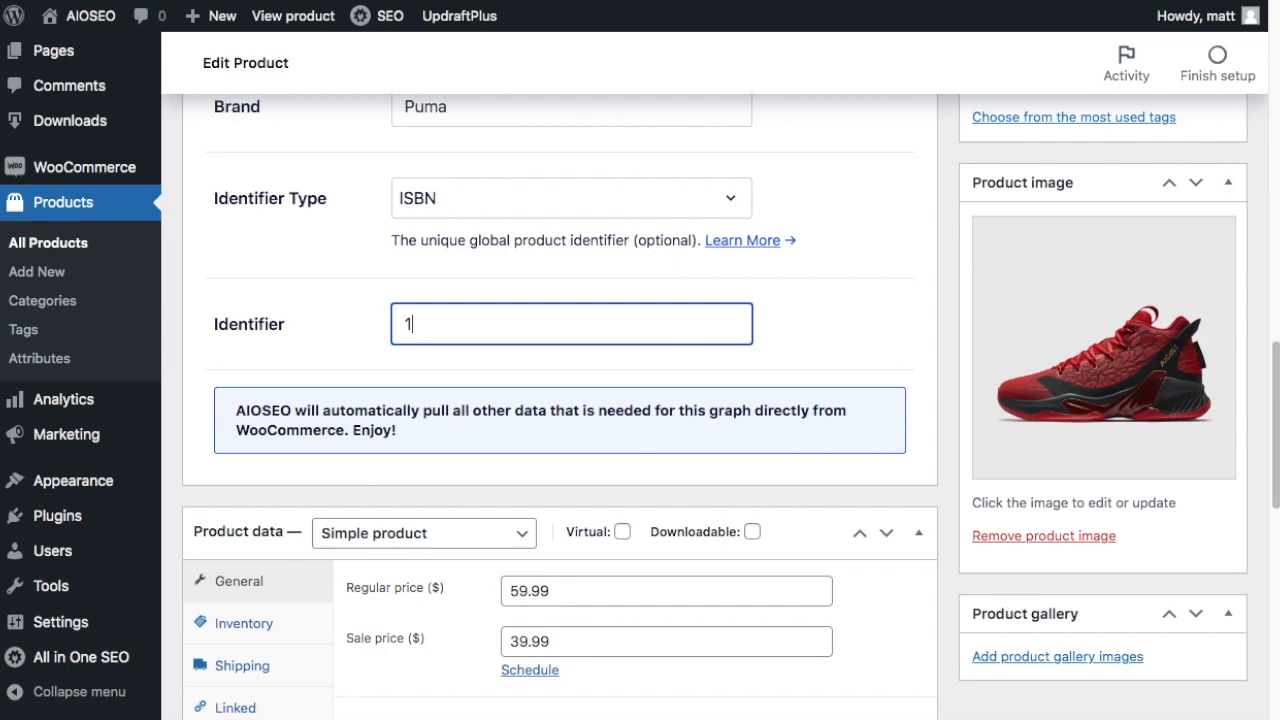
Complete the ISBN identifier as 123456789 and review the rest of the product editor
text(23456789)
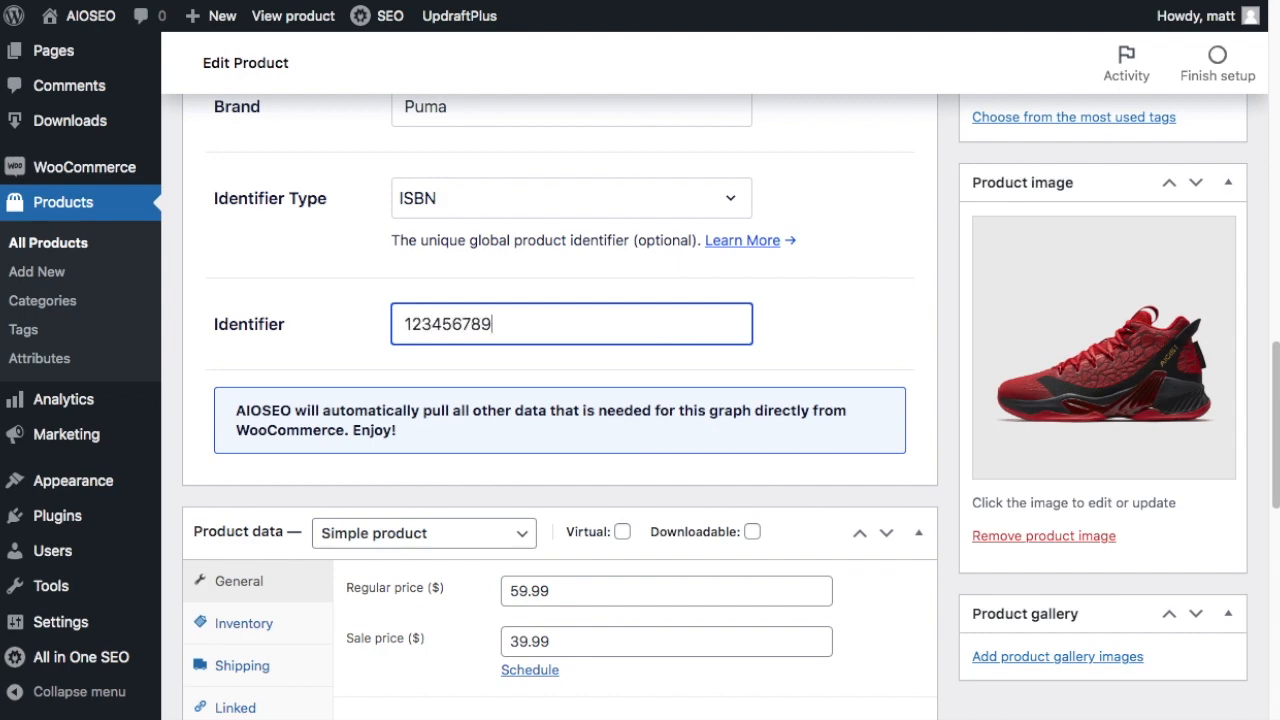
scroll(down, 3)
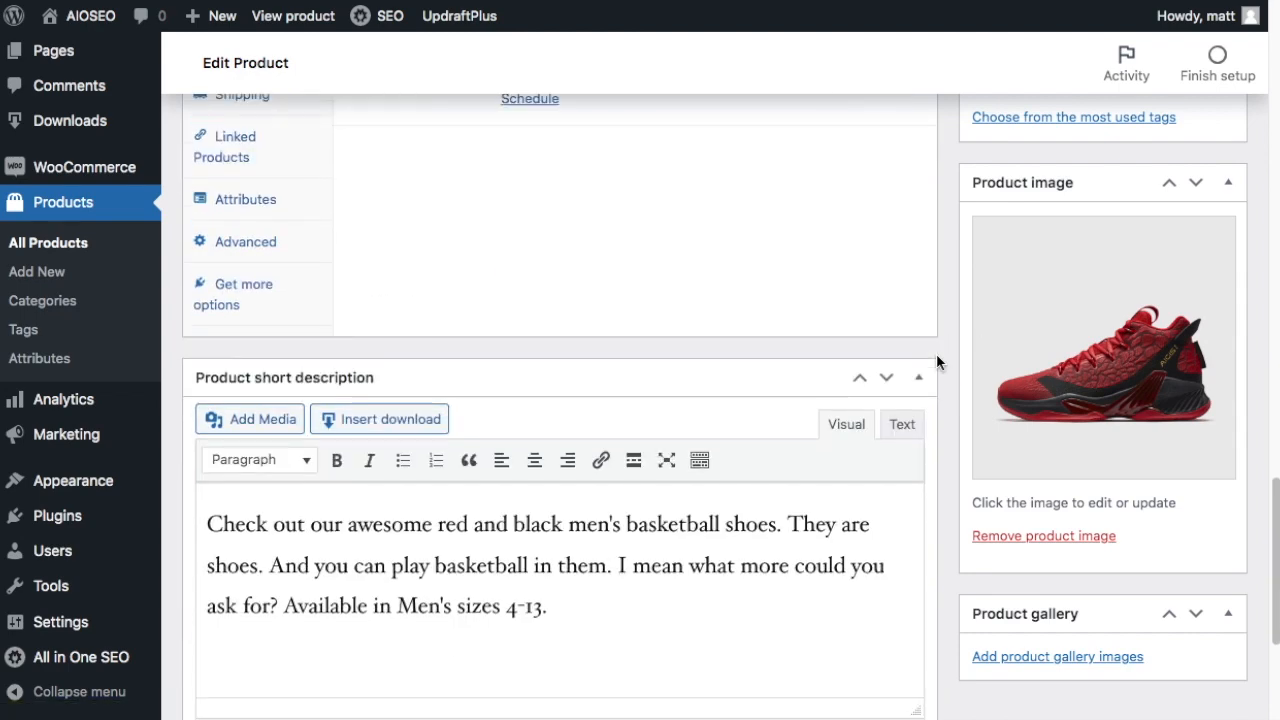
scroll(down, 3)
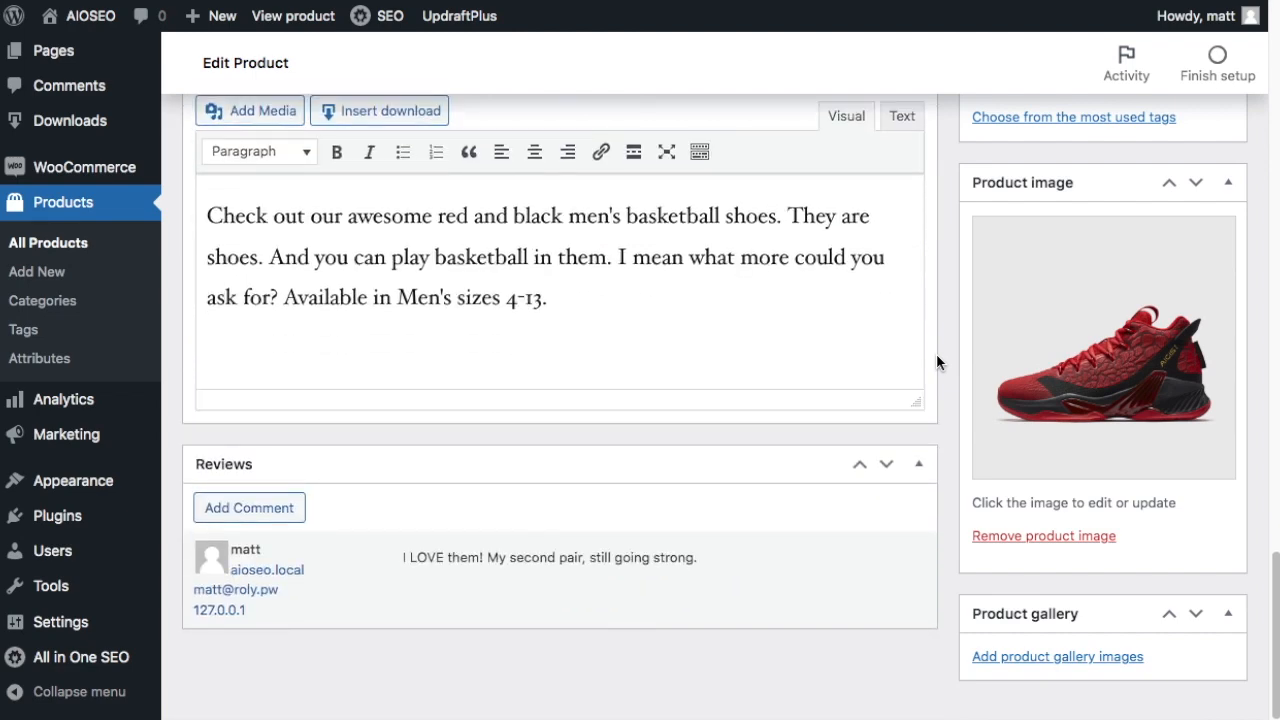
mouse_move(862, 366)
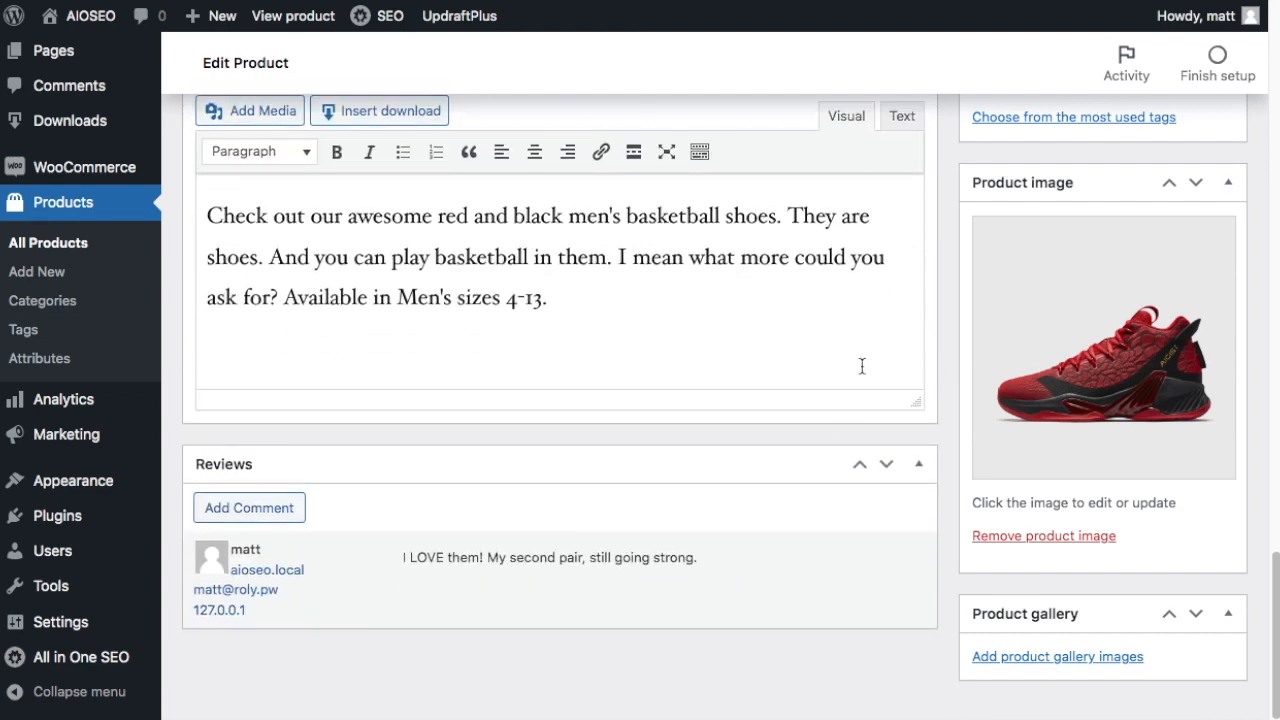
scroll(up, 3)
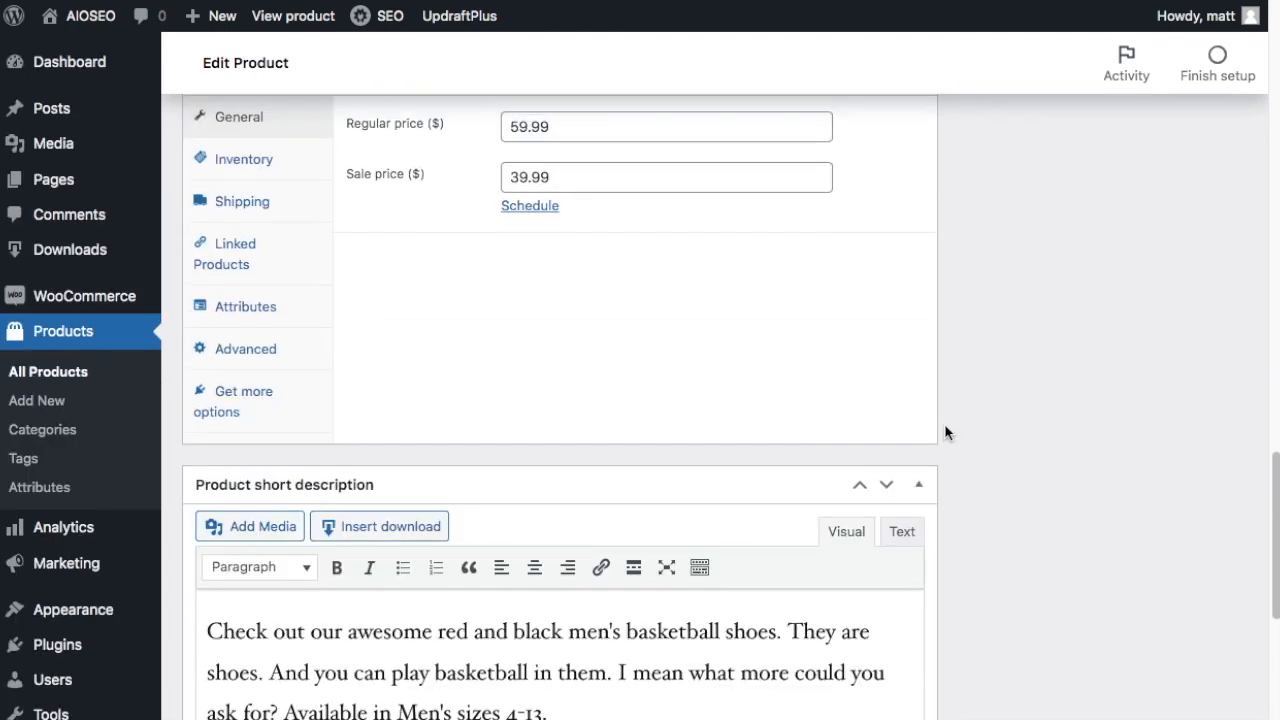
scroll(down, 3)
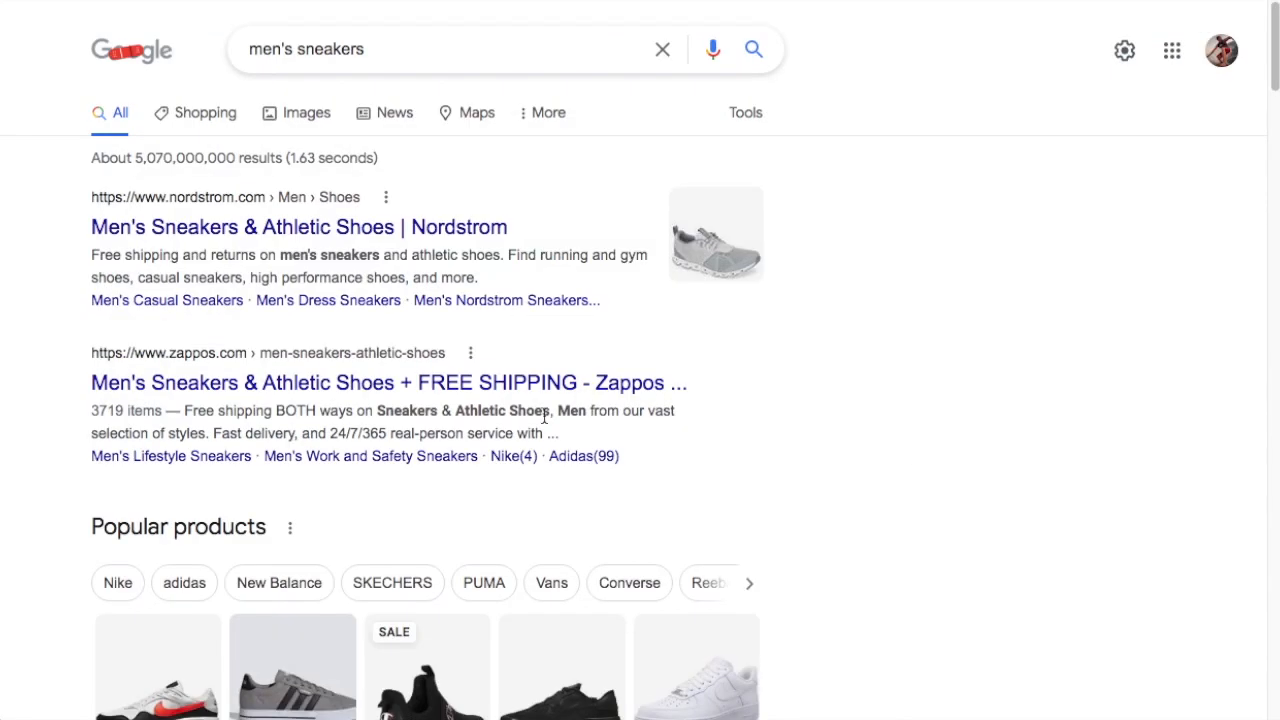
mouse_move(544, 198)
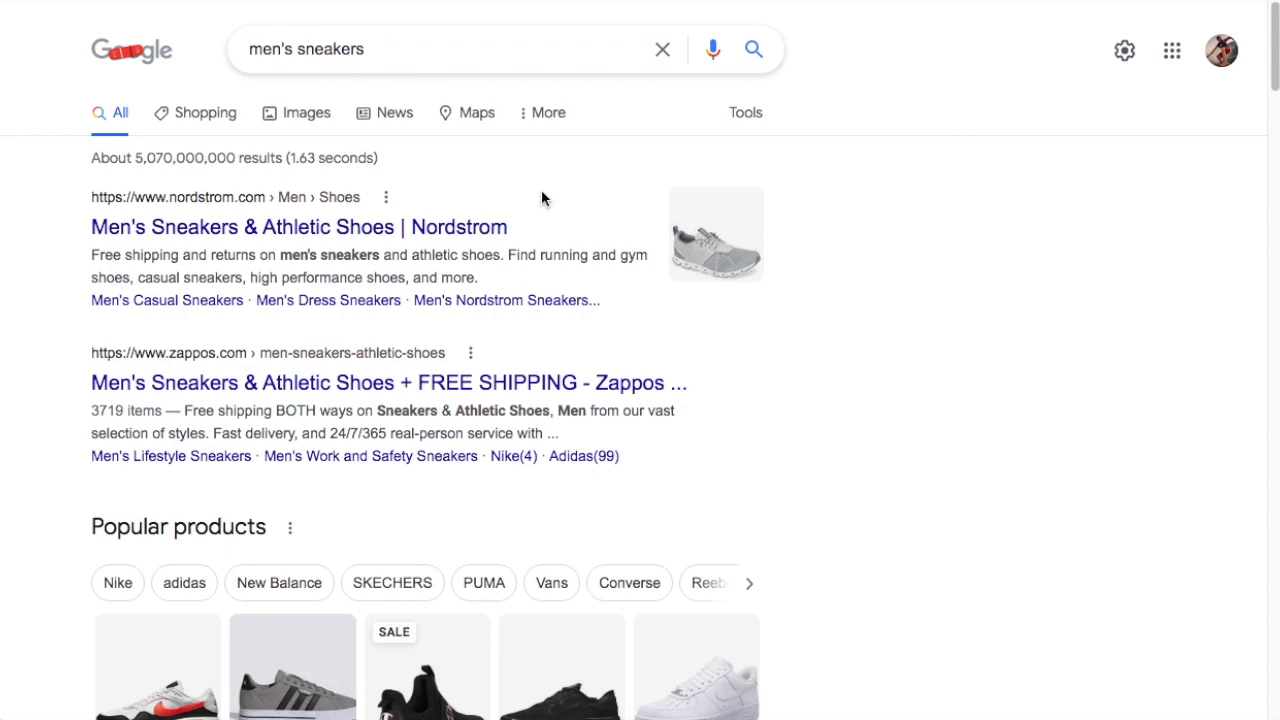
mouse_move(760, 376)
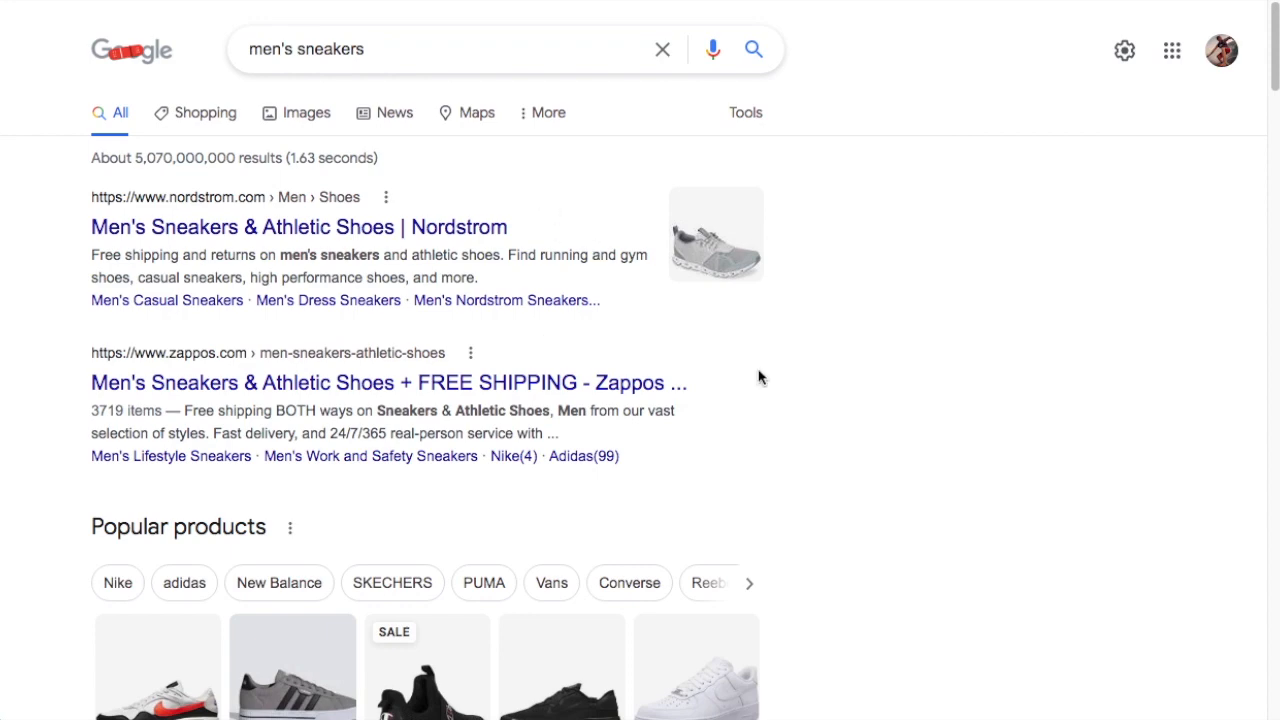
Scroll the men's sneakers Google results down to the Popular products carousel with ratings
scroll(down, 3)
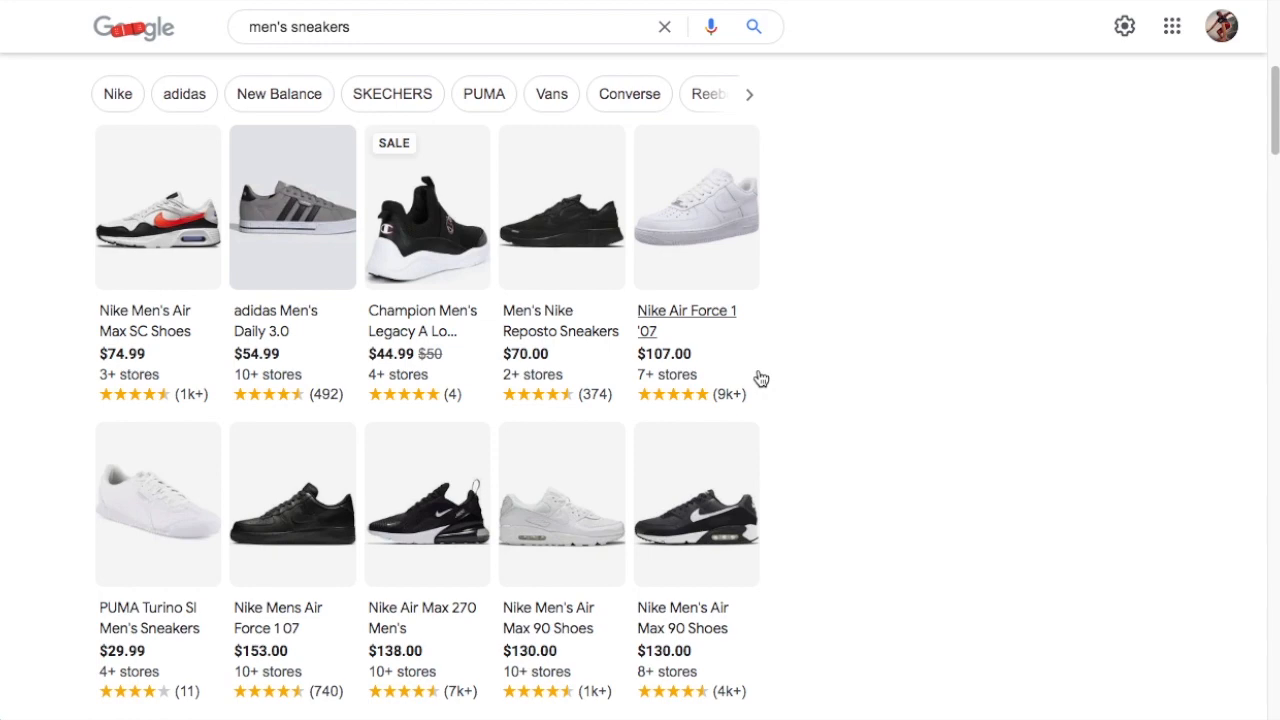
mouse_move(418, 152)
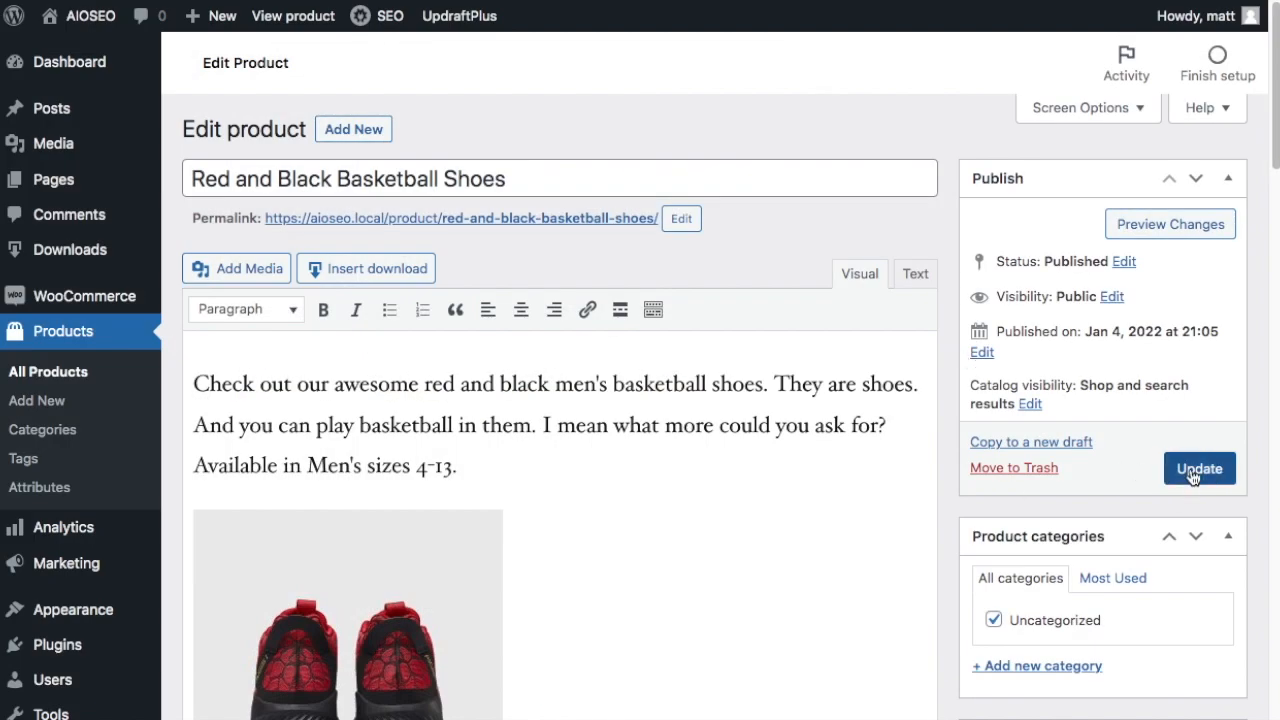
Update the Red and Black Basketball Shoes product and head to its live page
click(1200, 468)
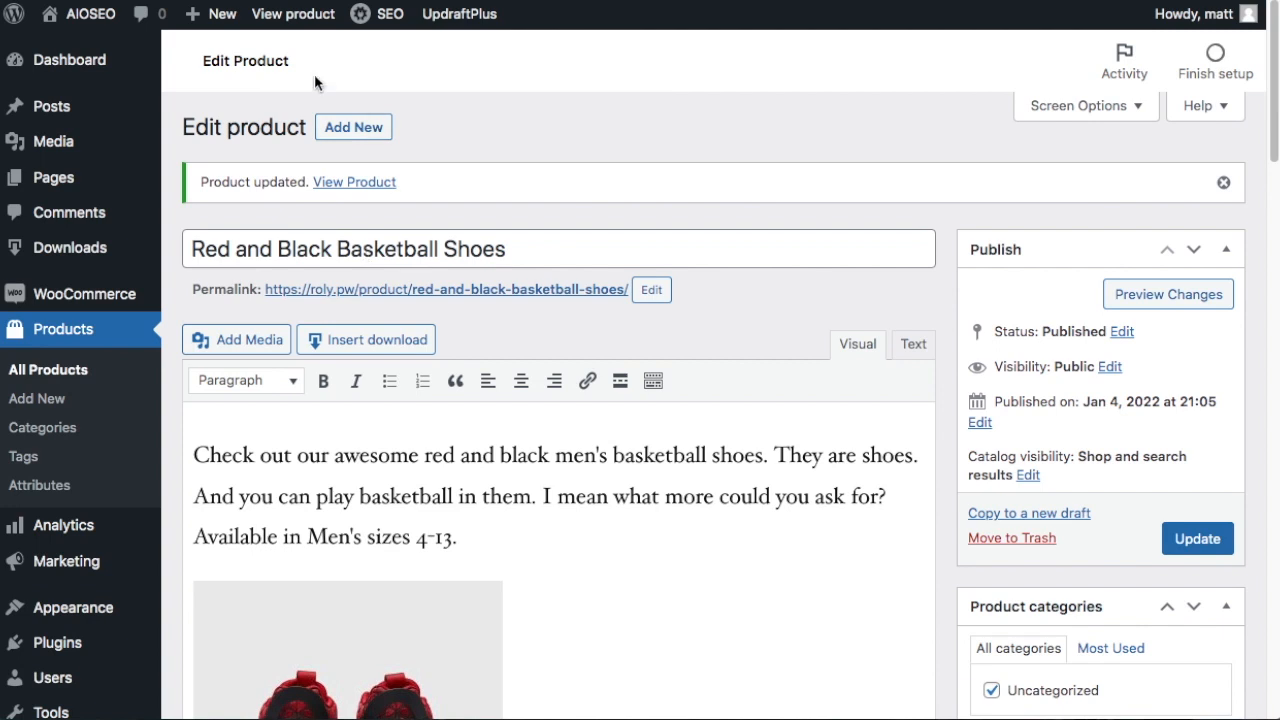
click(292, 12)
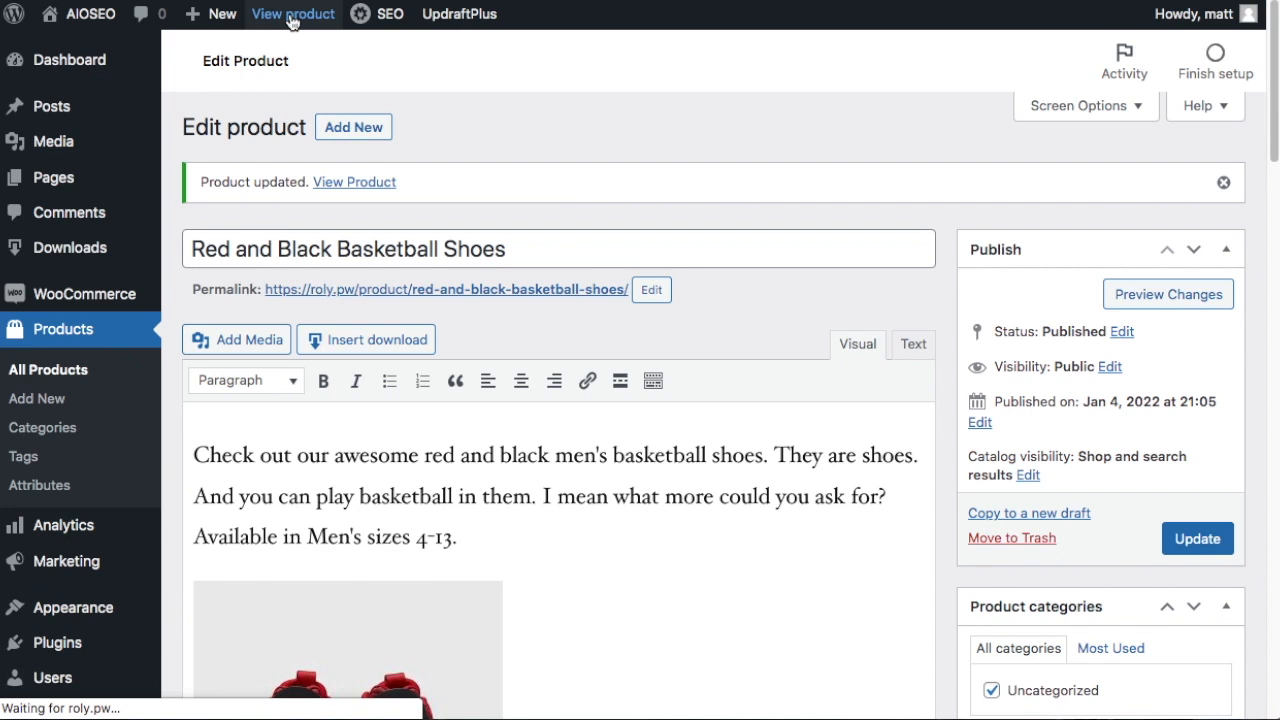
From the live product page, launch Google's Structured Data Test via the SEO toolbar's Analyze this page menu
click(292, 12)
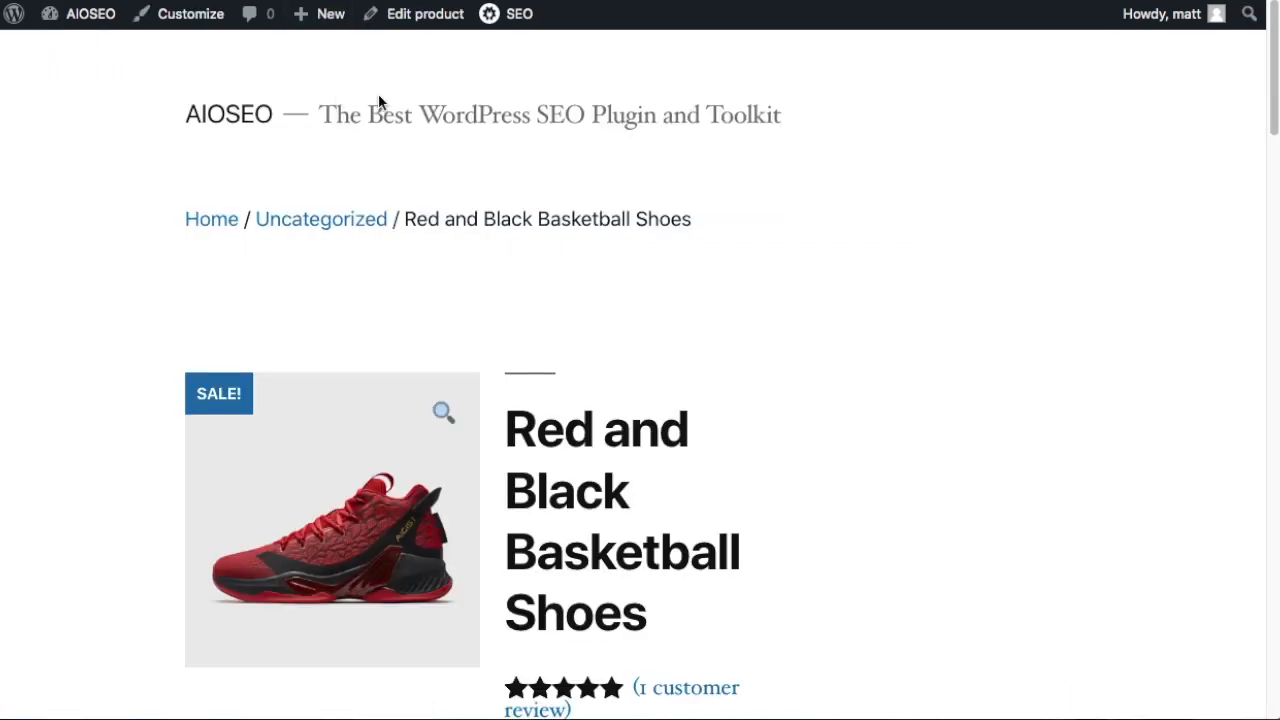
mouse_move(484, 114)
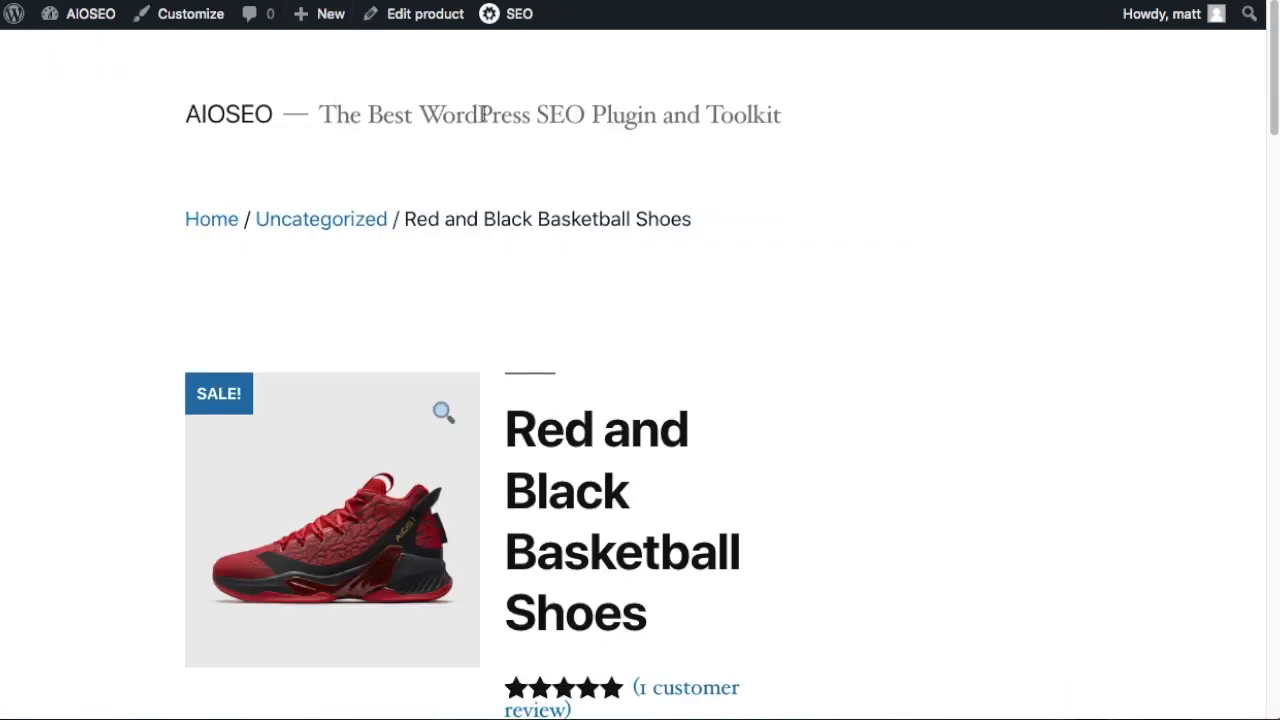
click(518, 14)
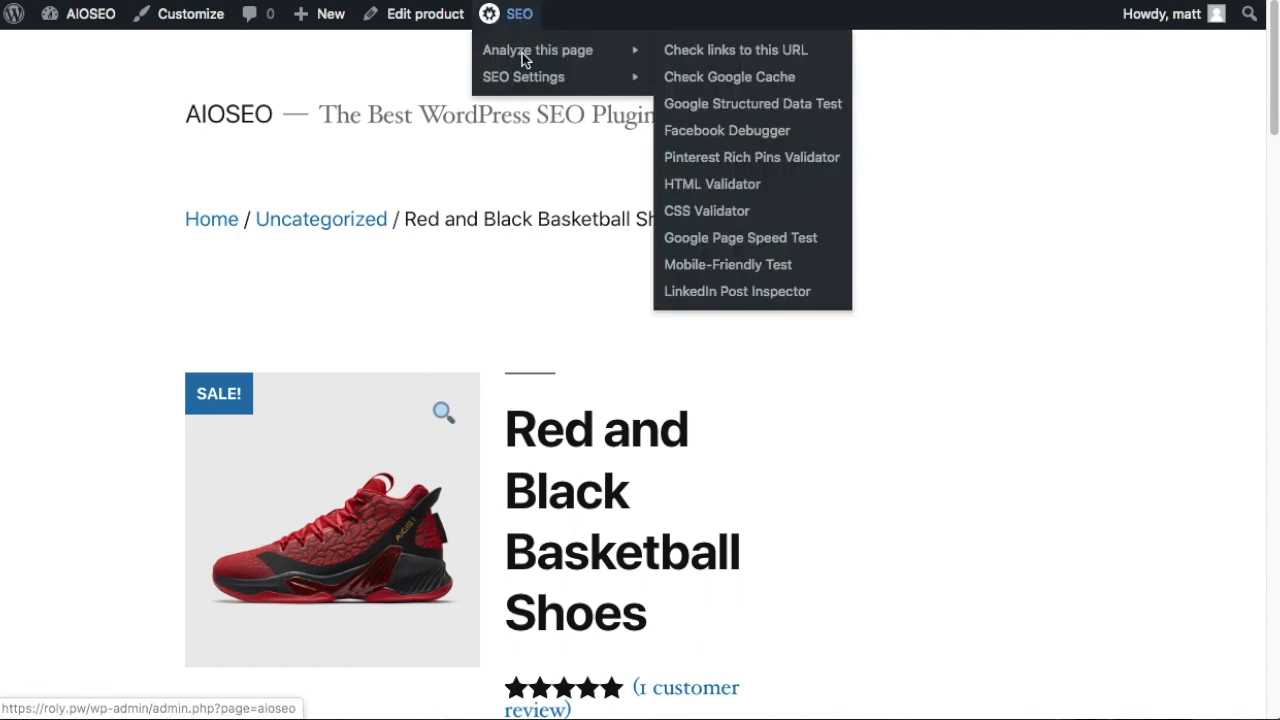
mouse_move(752, 104)
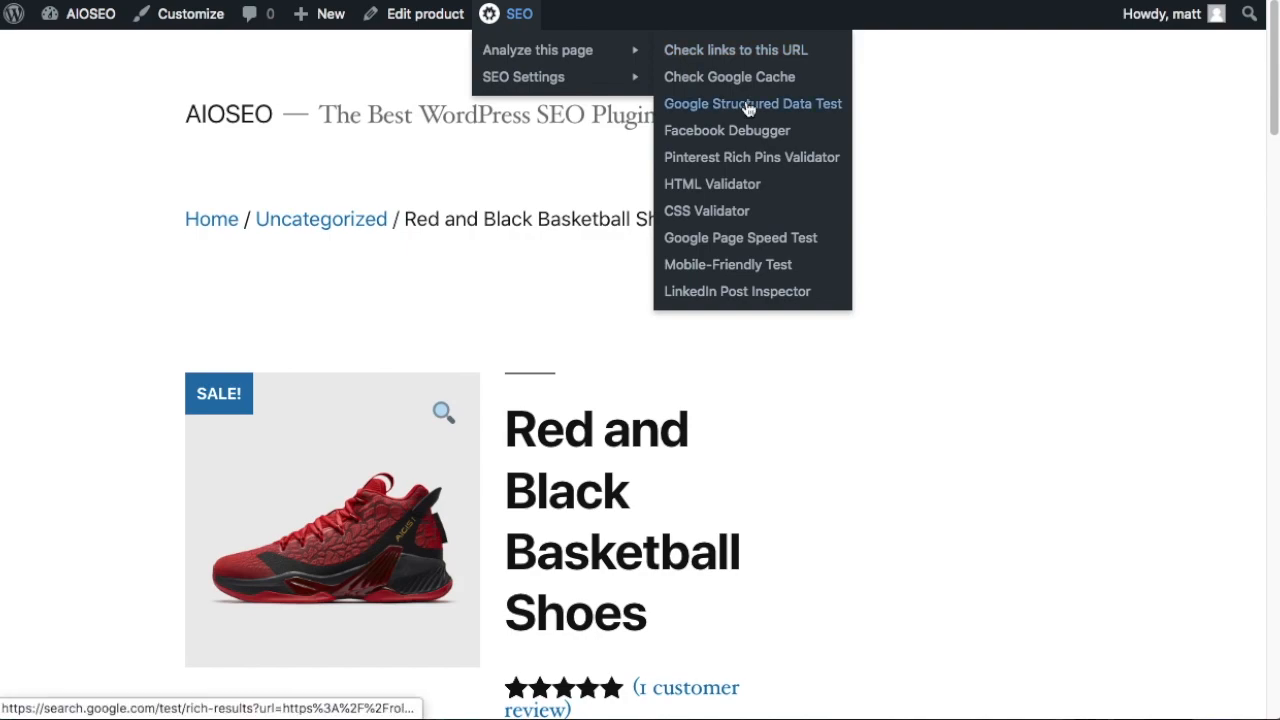
click(752, 104)
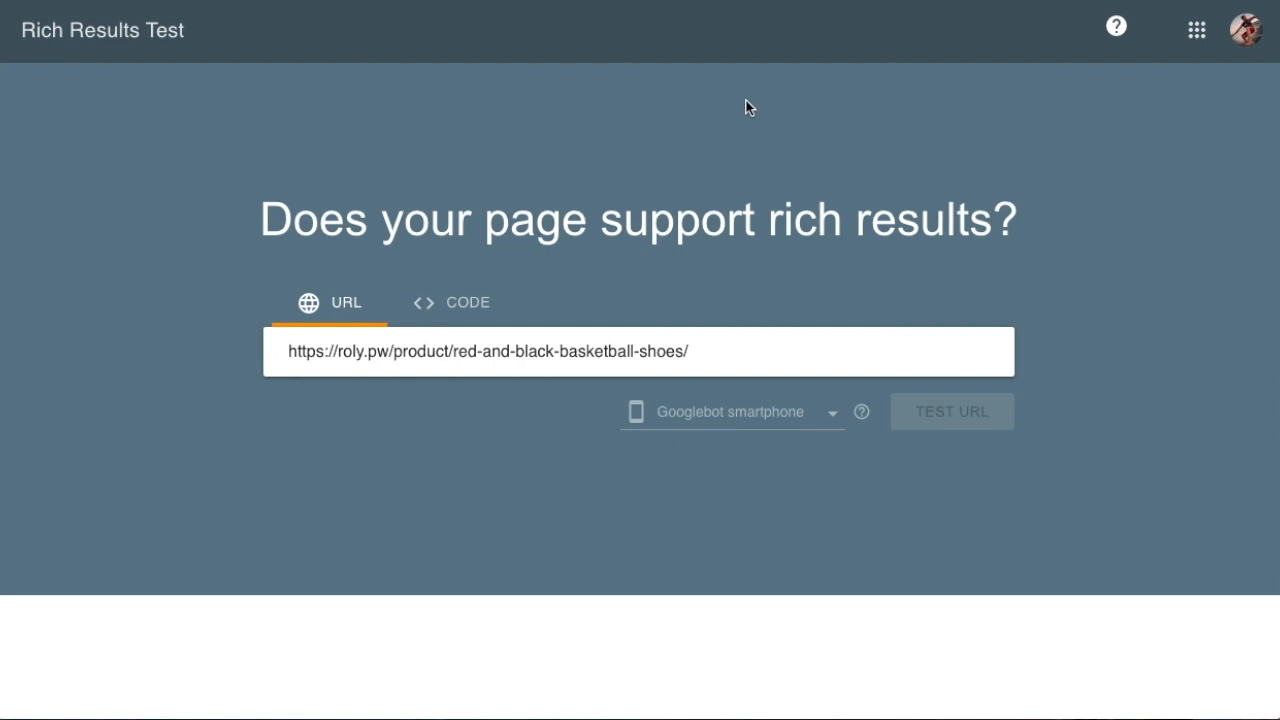
Run TEST URL on the prefilled product page URL in the Rich Results Test
scroll(down, 3)
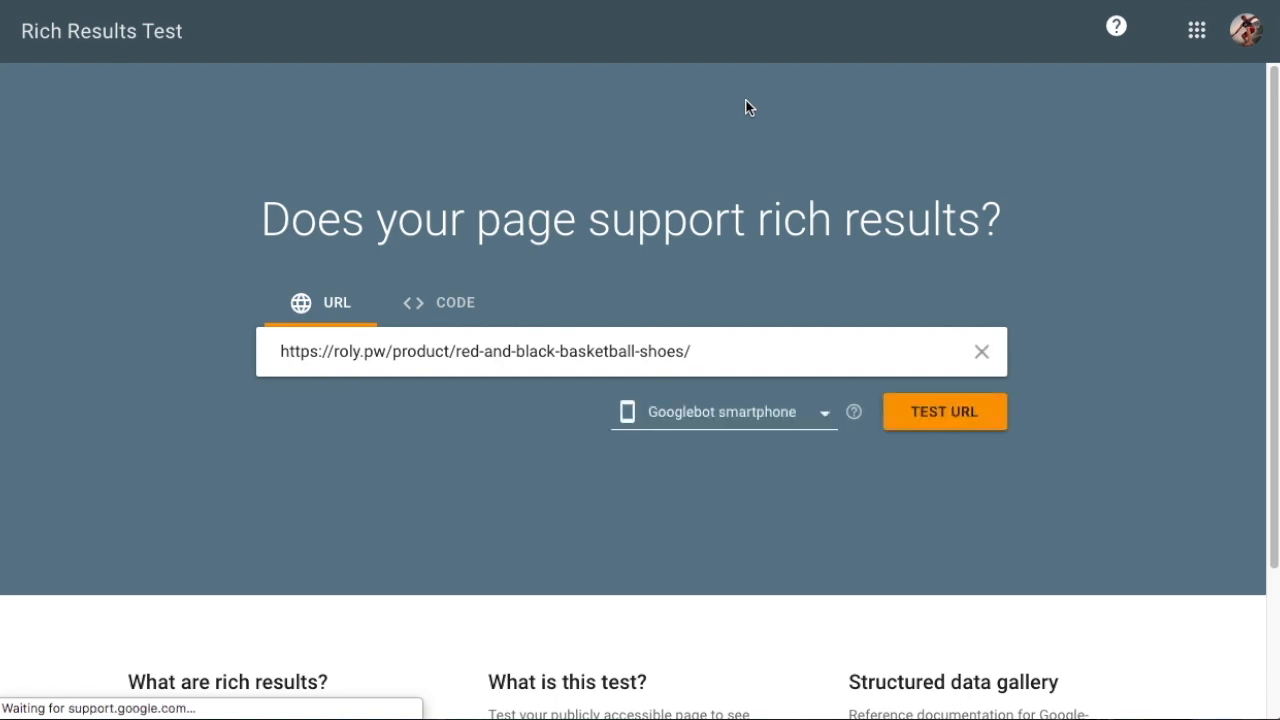
click(944, 412)
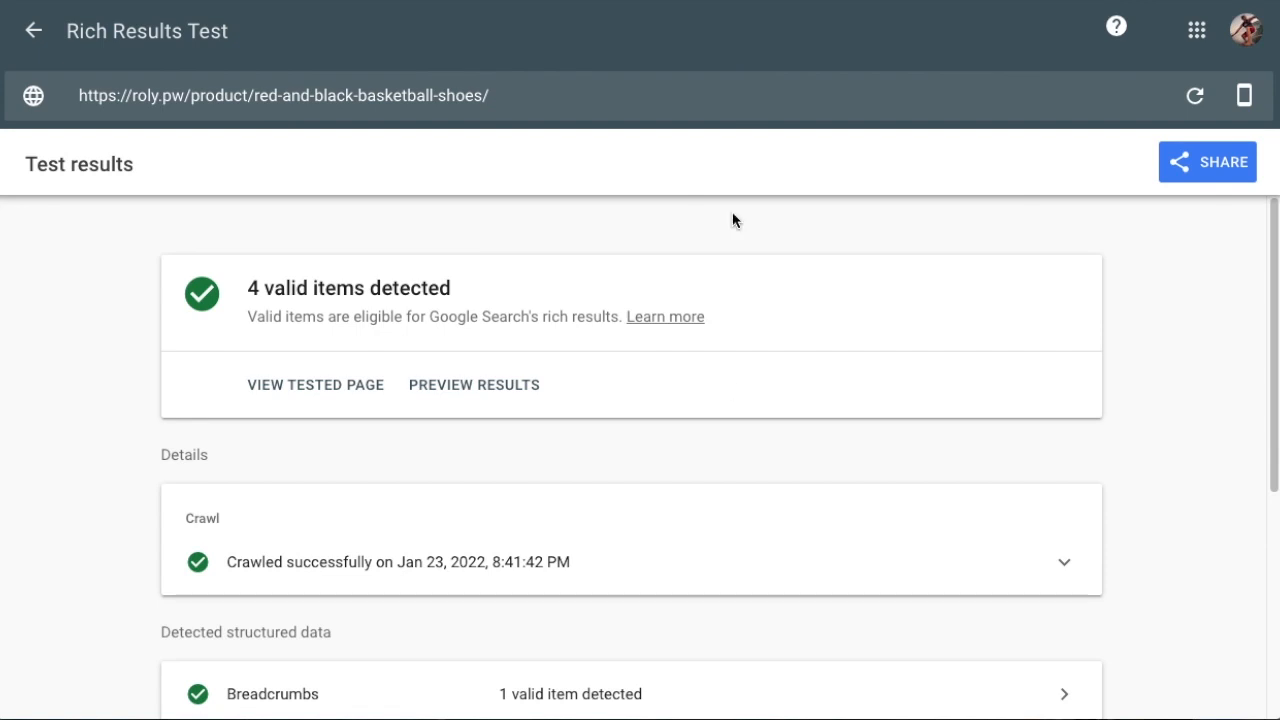
mouse_move(350, 312)
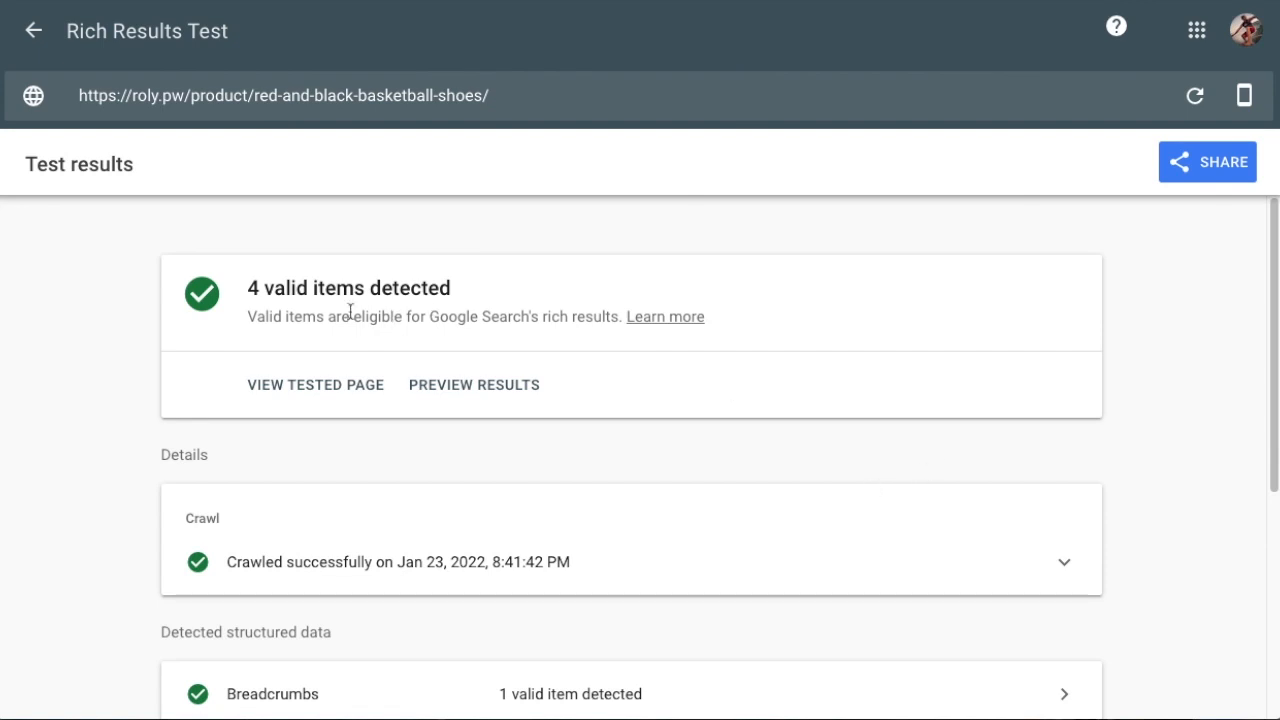
Review the detected structured data: Breadcrumbs, Products and two Review snippets, 4 valid items
scroll(down, 3)
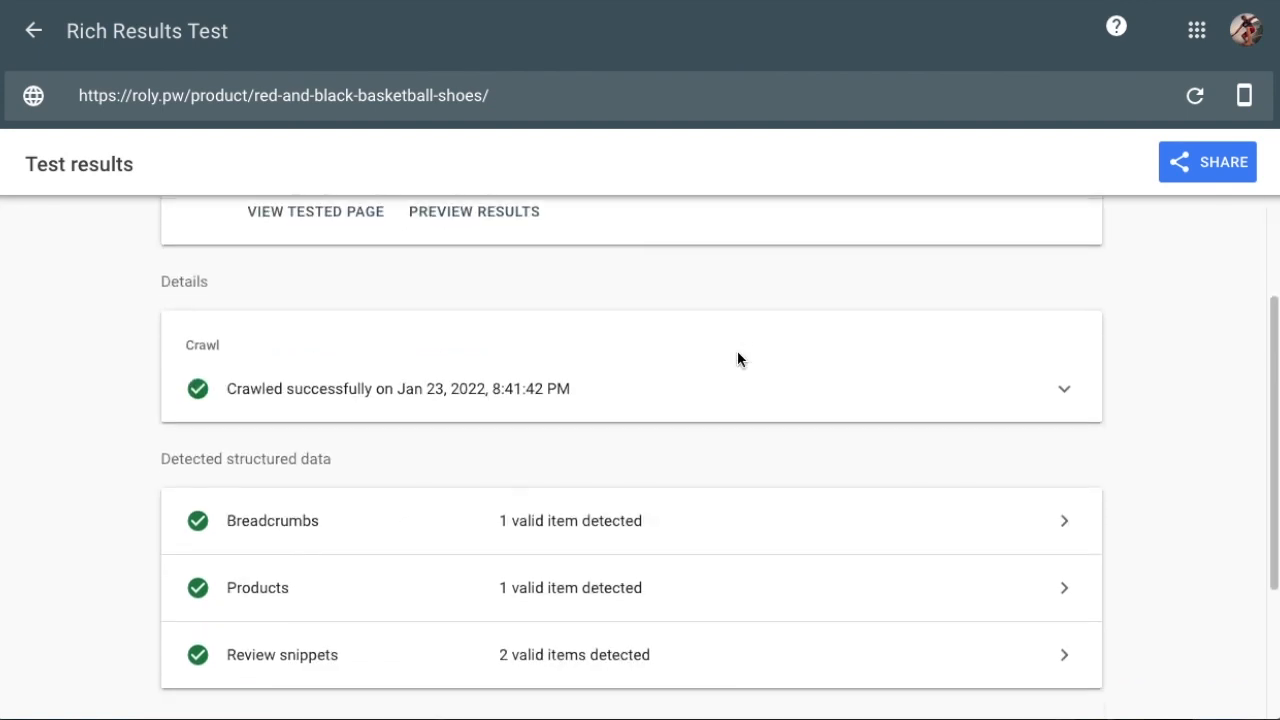
scroll(up, 3)
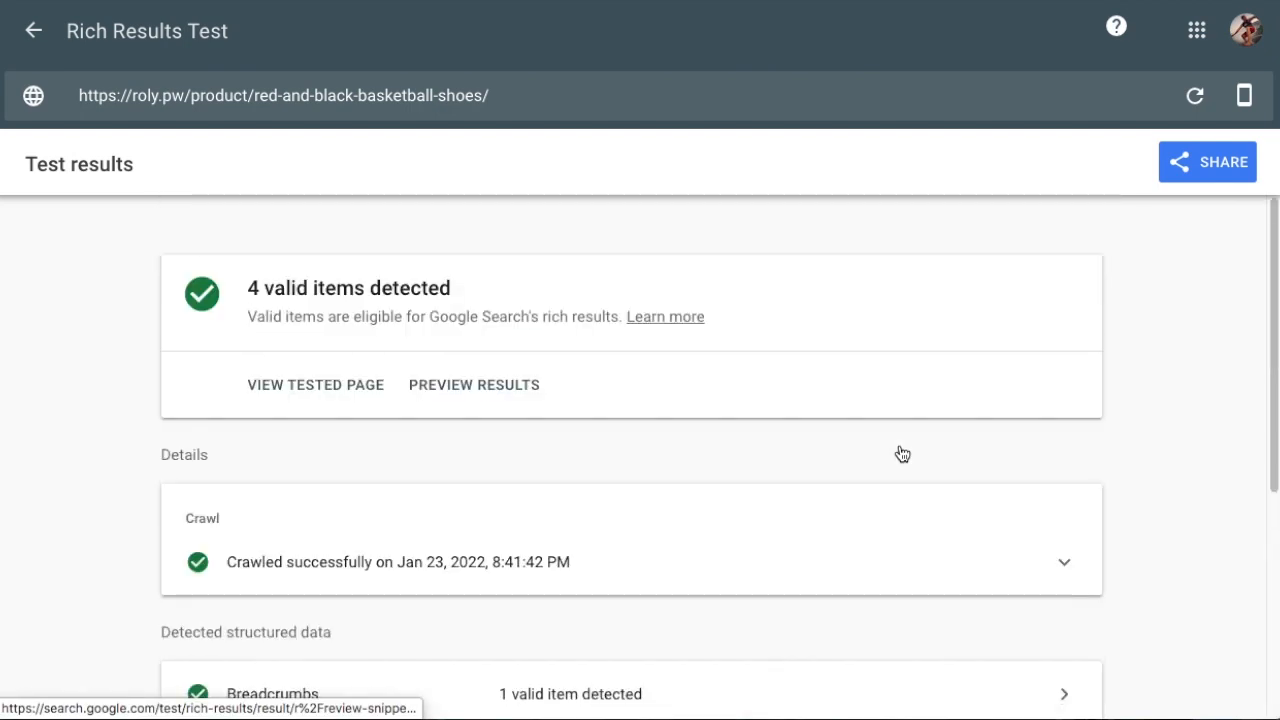
mouse_move(900, 452)
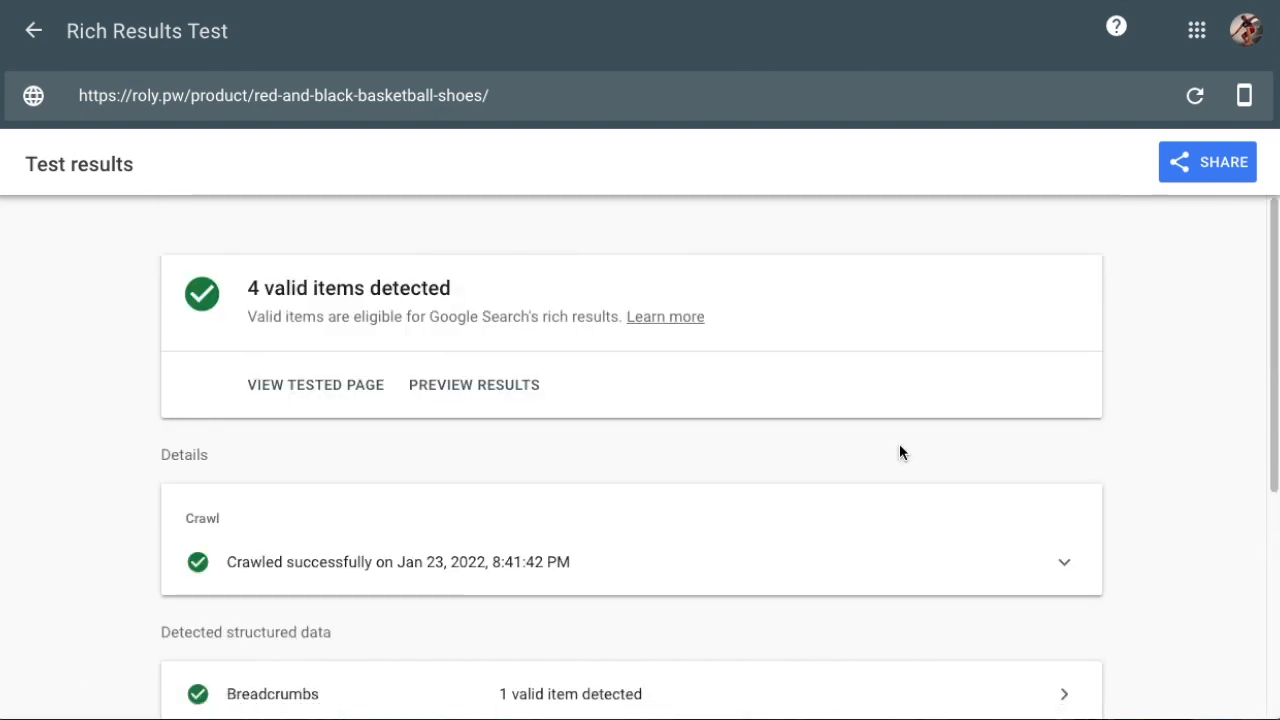
mouse_move(328, 300)
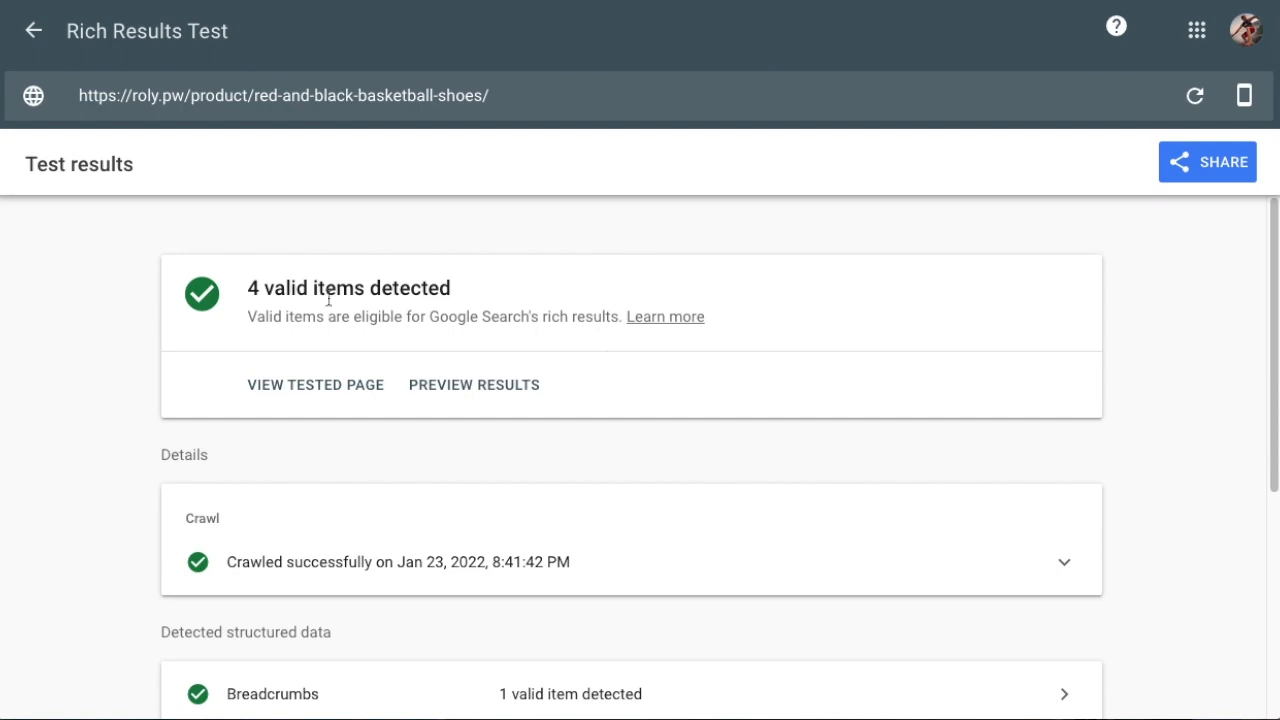